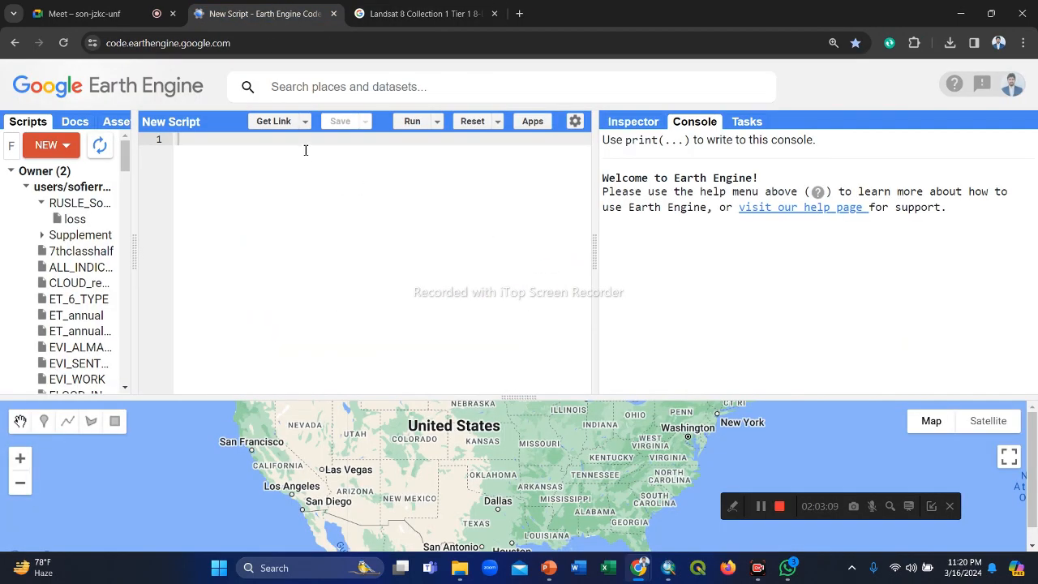
Define var Landsat = ee.ImageCollection("LANDSAT/LC08/C01/T1_8DAY_NDVI") in the new script
key("enter")
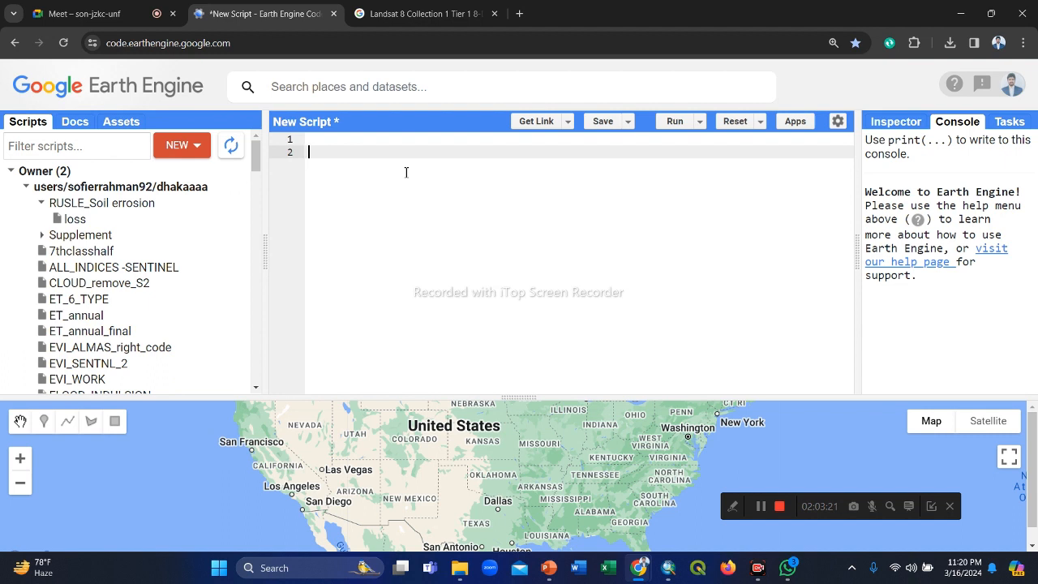
type("ee.ImageCollection(\"LANDSAT/LC08/C01/T1_8DAY_NDVI\")")
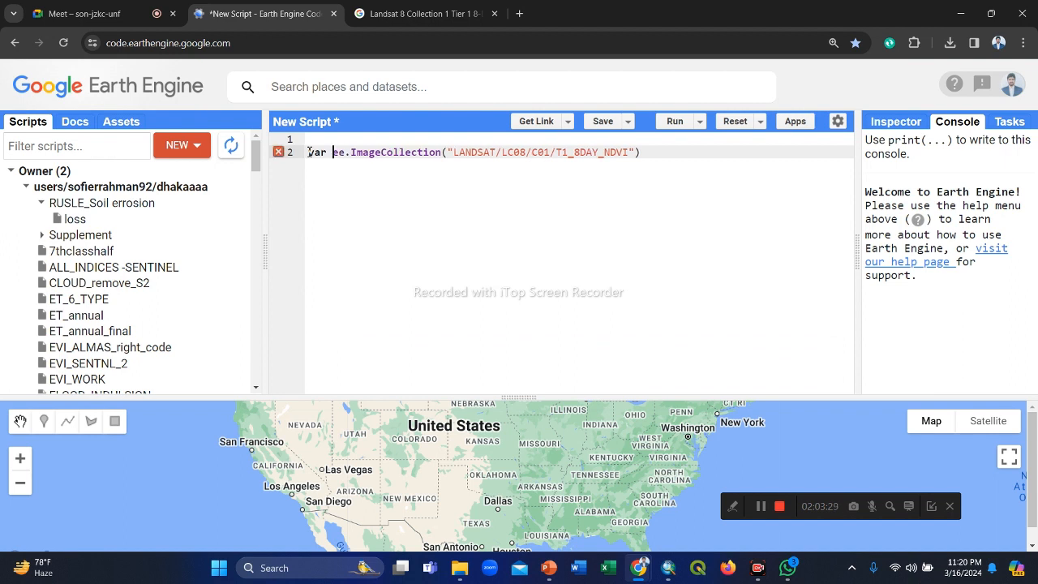
type("La")
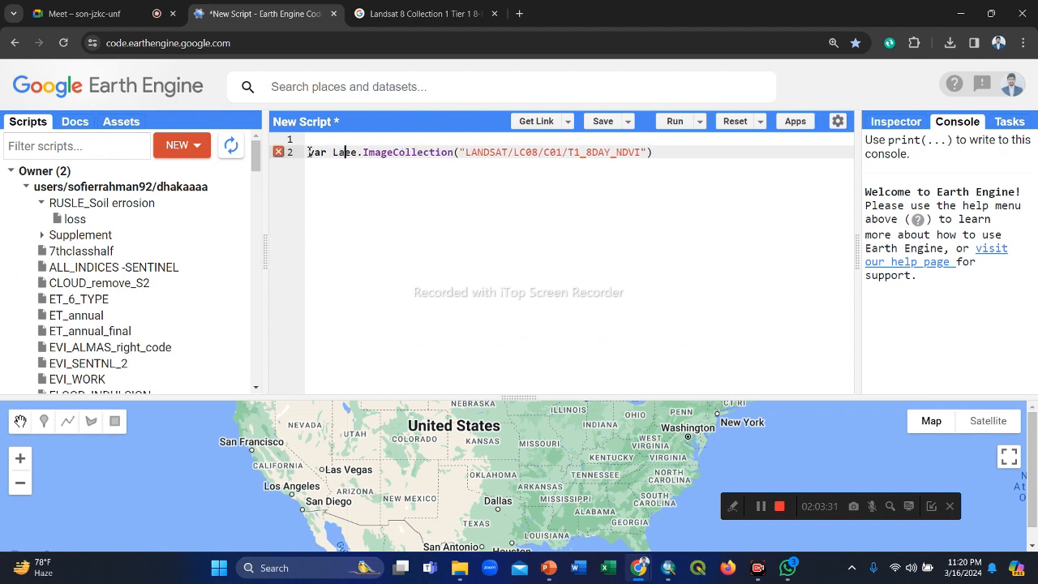
type("ndsat =")
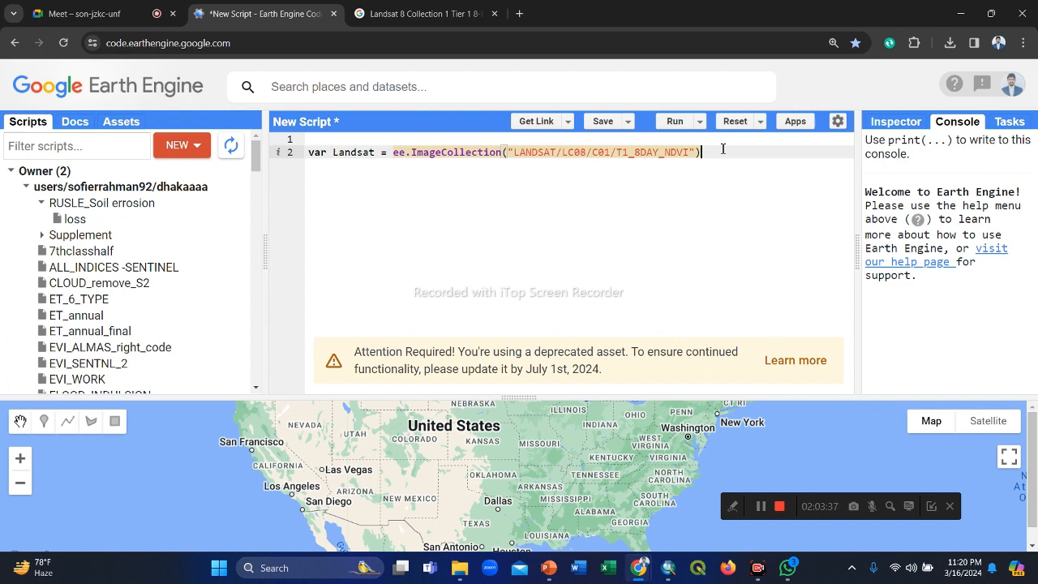
key("enter")
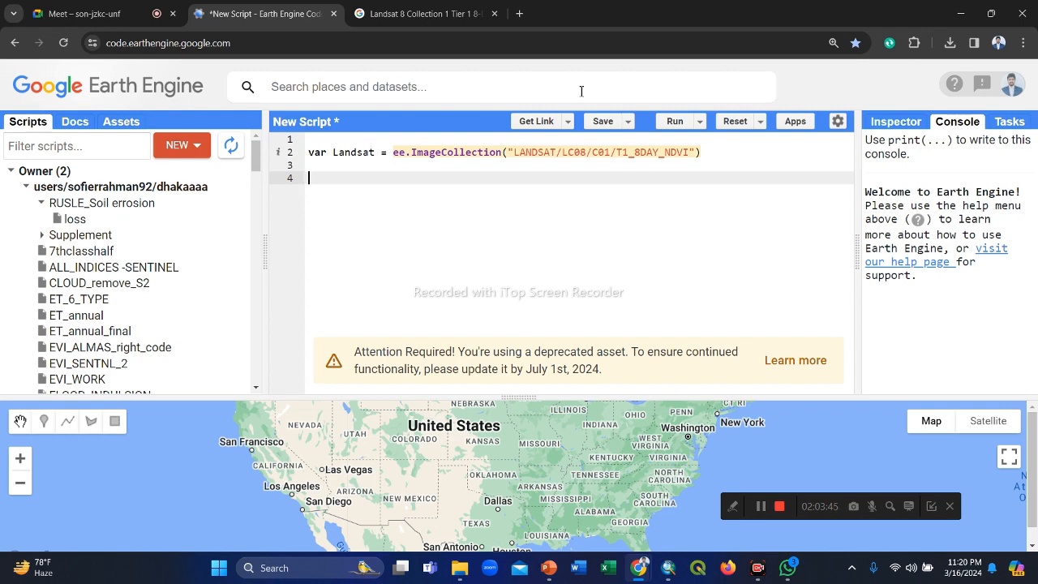
Admit a waiting participant in the video meeting, then go to the Landsat 8 NDVI dataset page
left_click(78, 13)
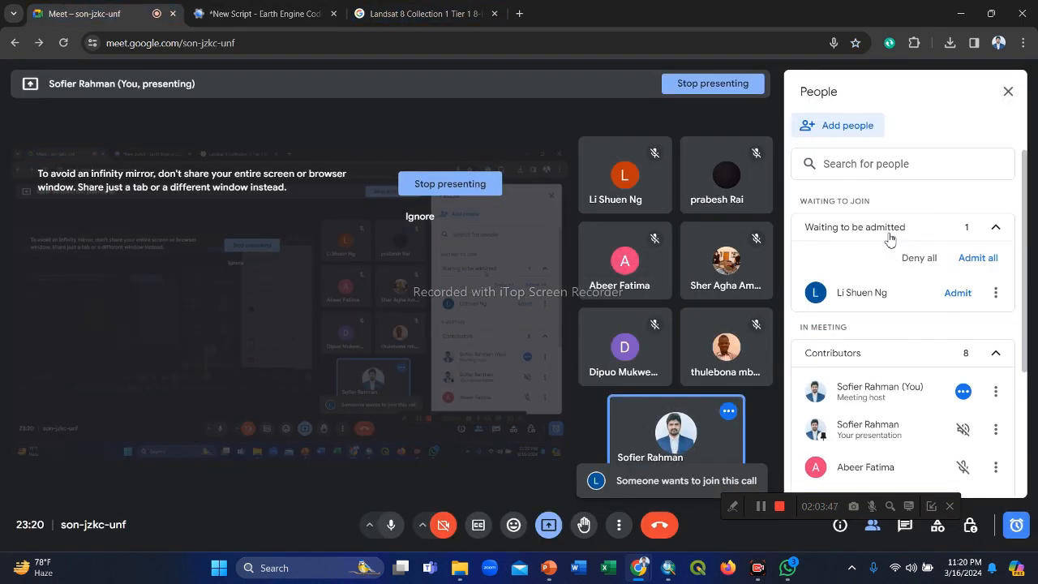
left_click(957, 292)
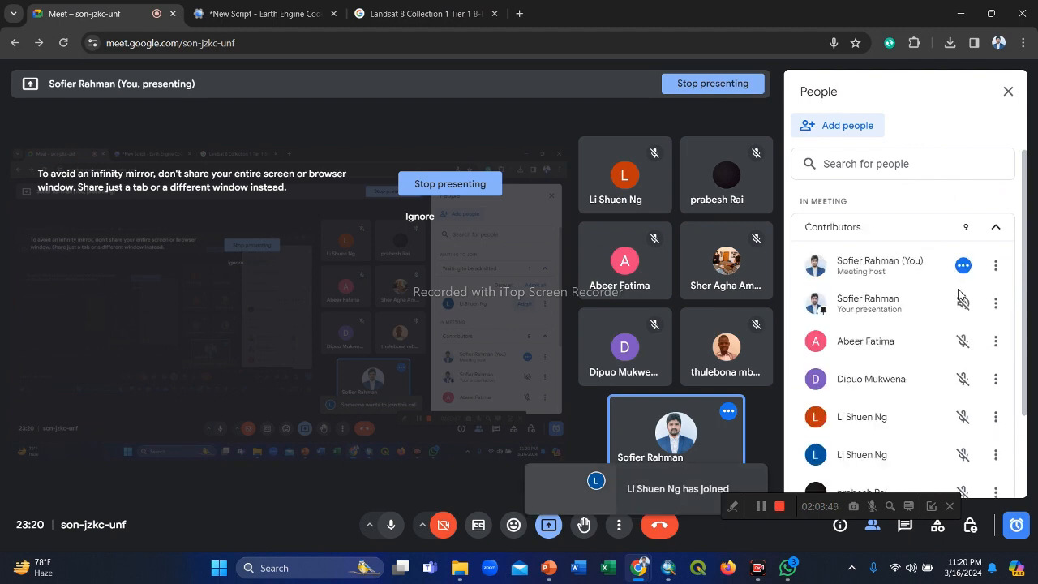
left_click(418, 13)
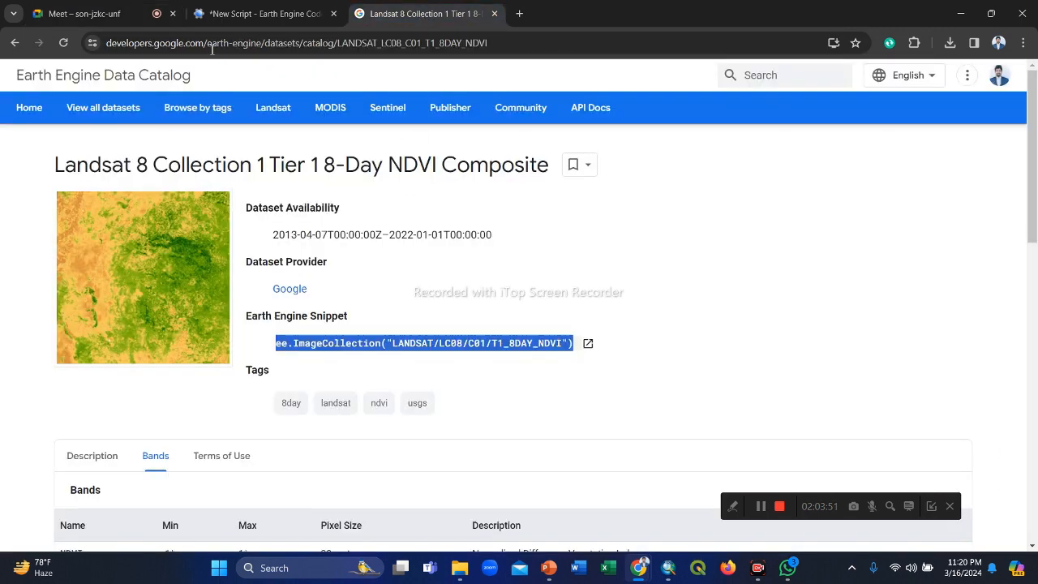
Return from the Landsat 8 NDVI catalog page to the Code Editor script
left_click(262, 13)
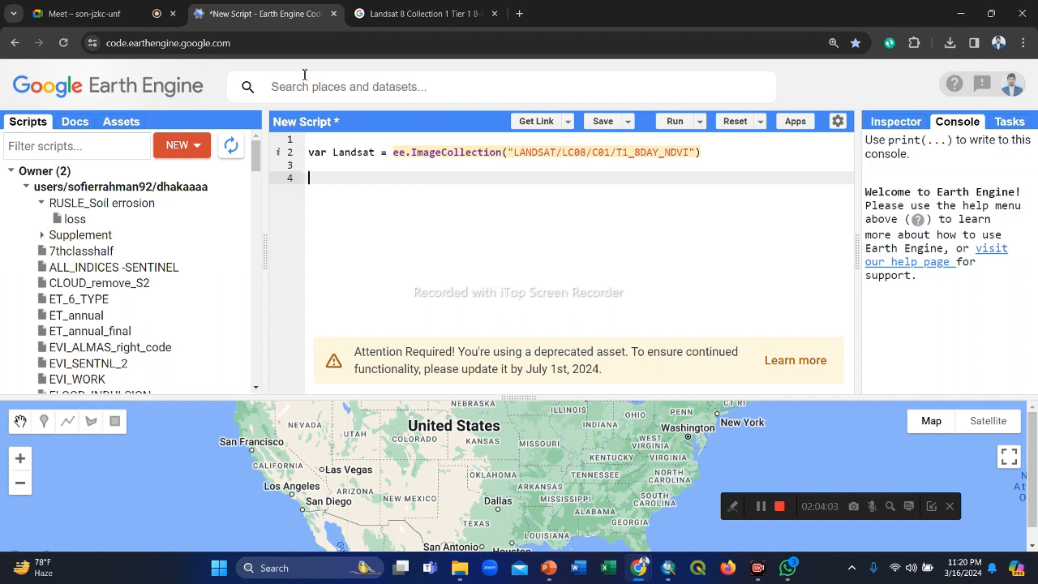
mouse_move(266, 251)
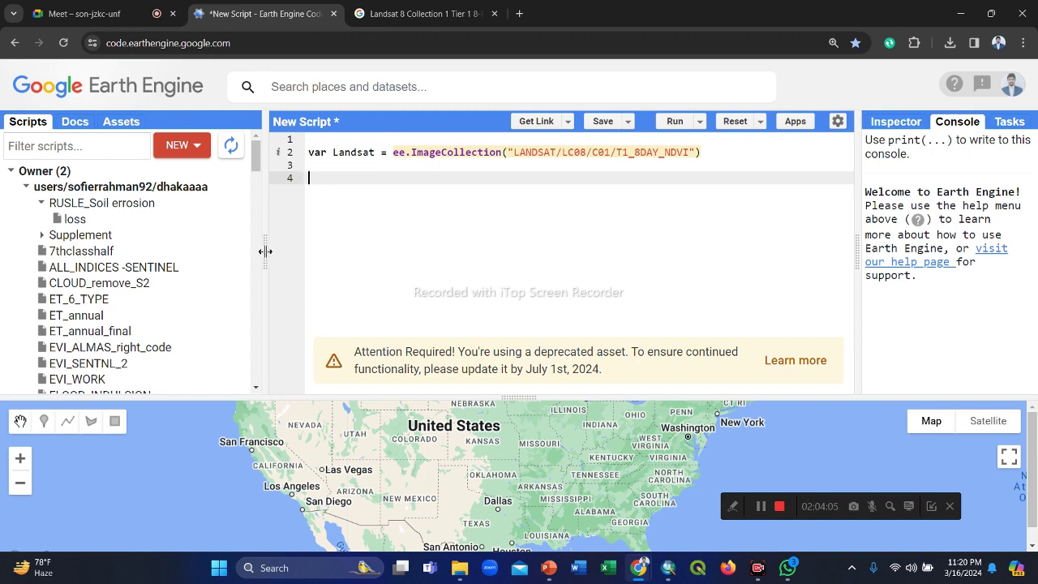
Import the dhaka_district table asset from the Assets list into the script as table
left_click(120, 121)
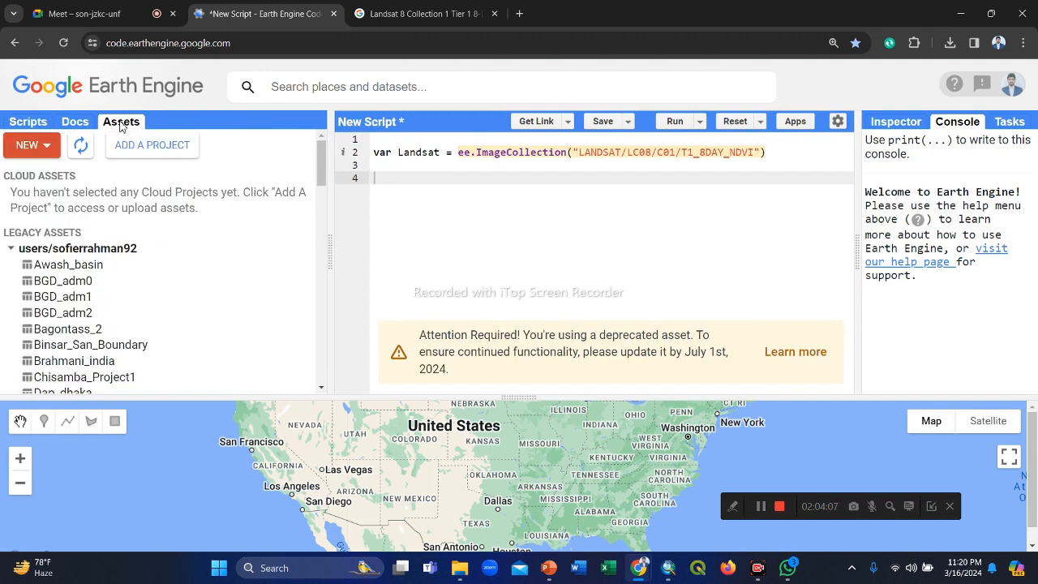
scroll("down", 3)
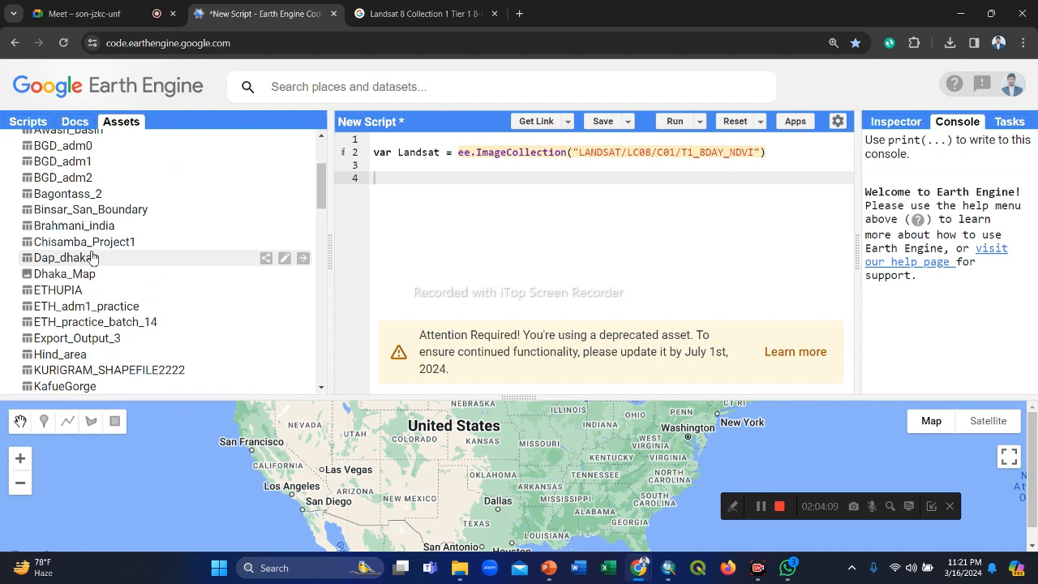
scroll("down", 3)
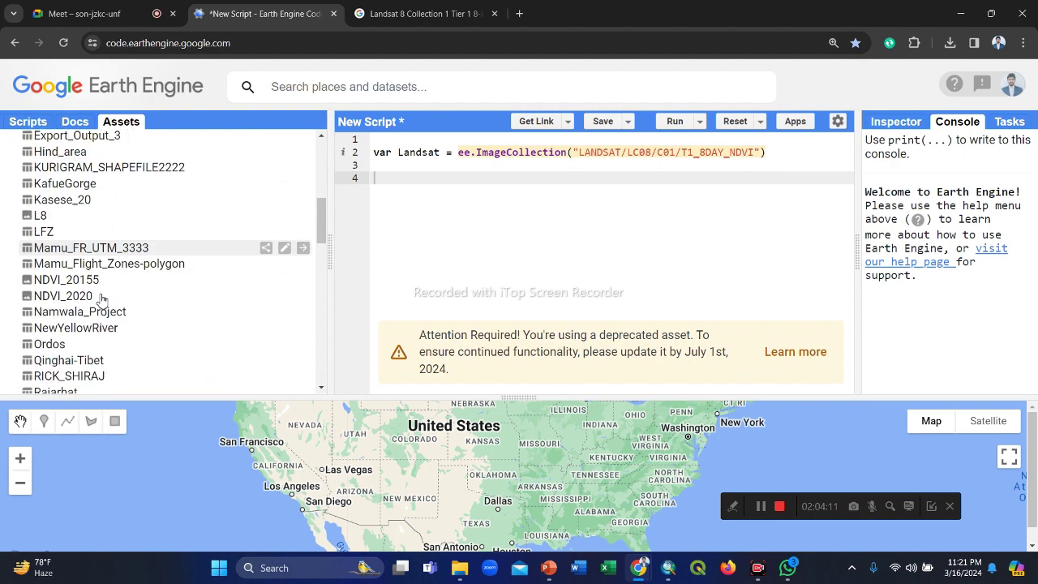
scroll("down", 3)
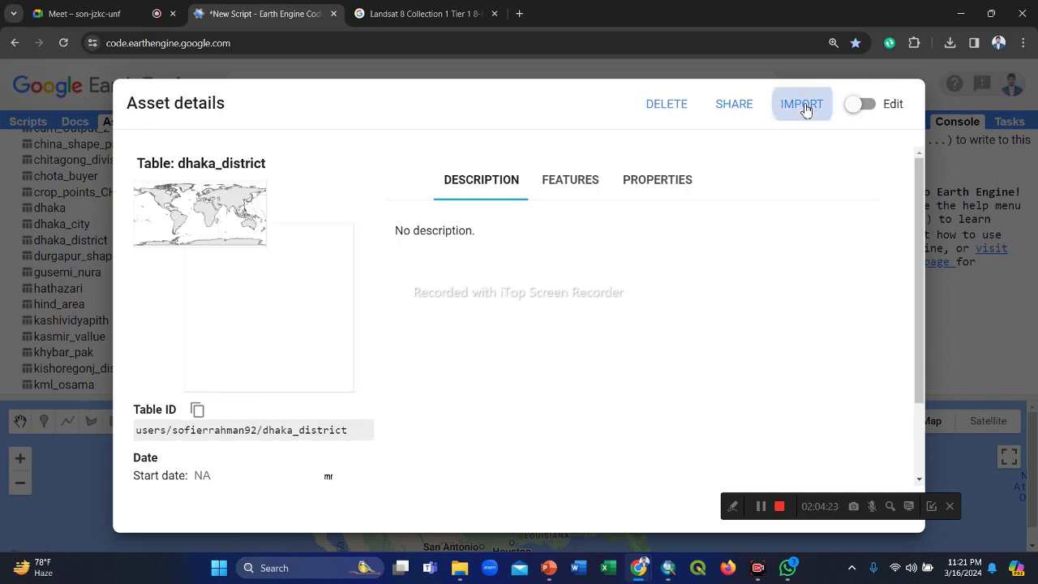
left_click(802, 104)
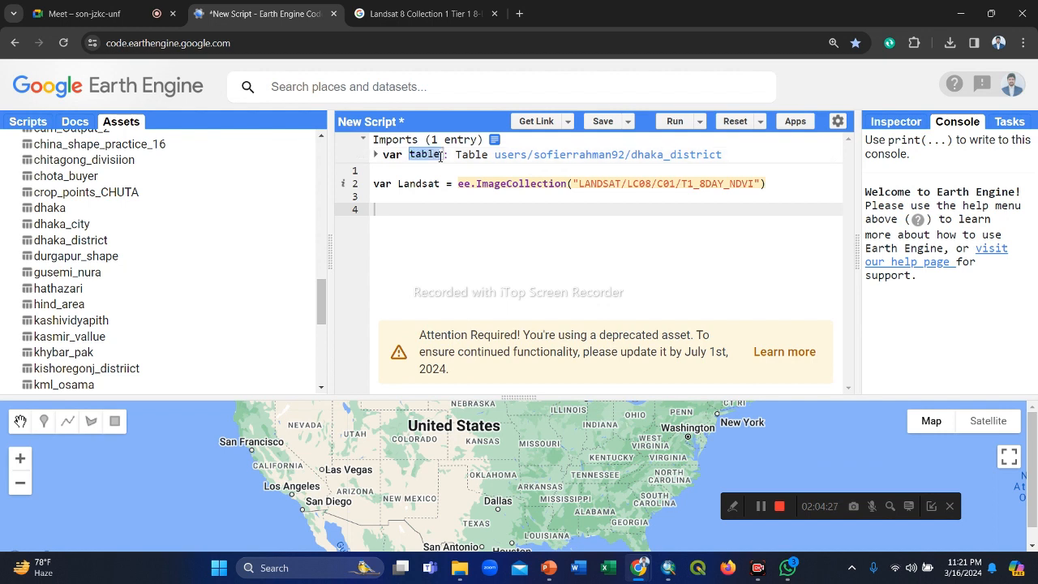
Rename the imported table variable to ROI and begin naming a landsat_NDVI variable
type("ROI")
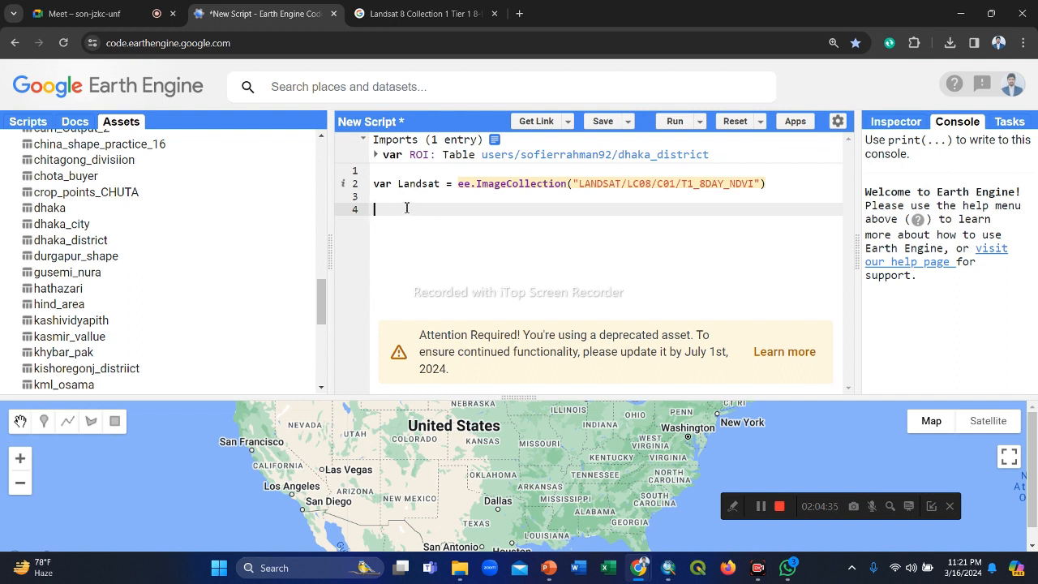
type("var")
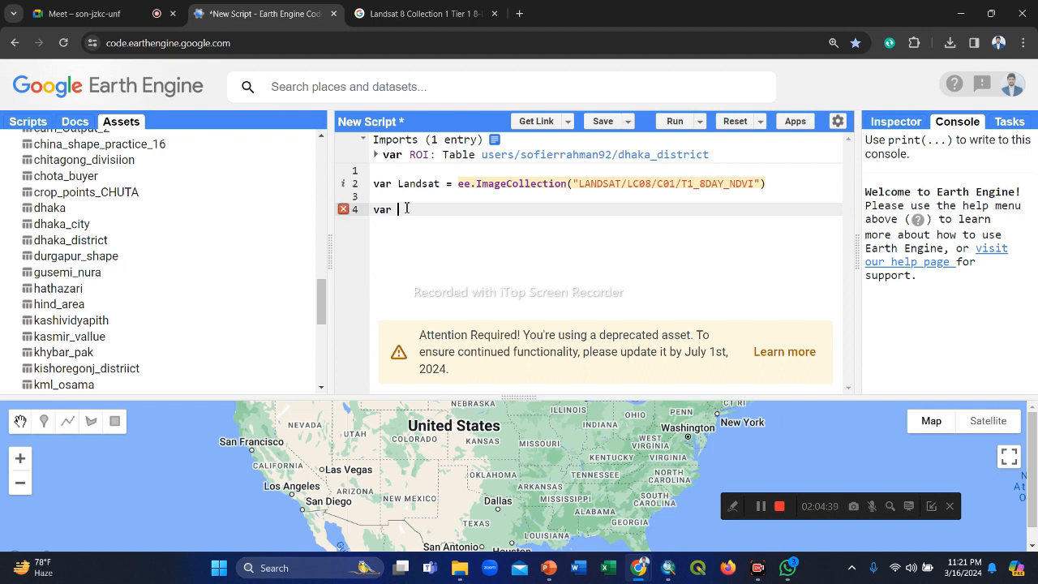
type("landsat")
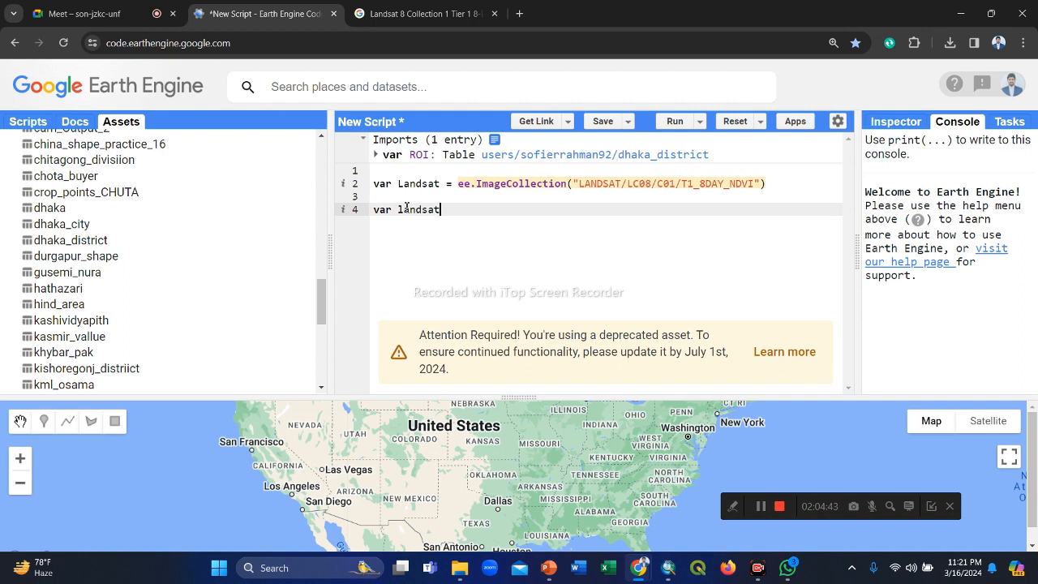
type("_N")
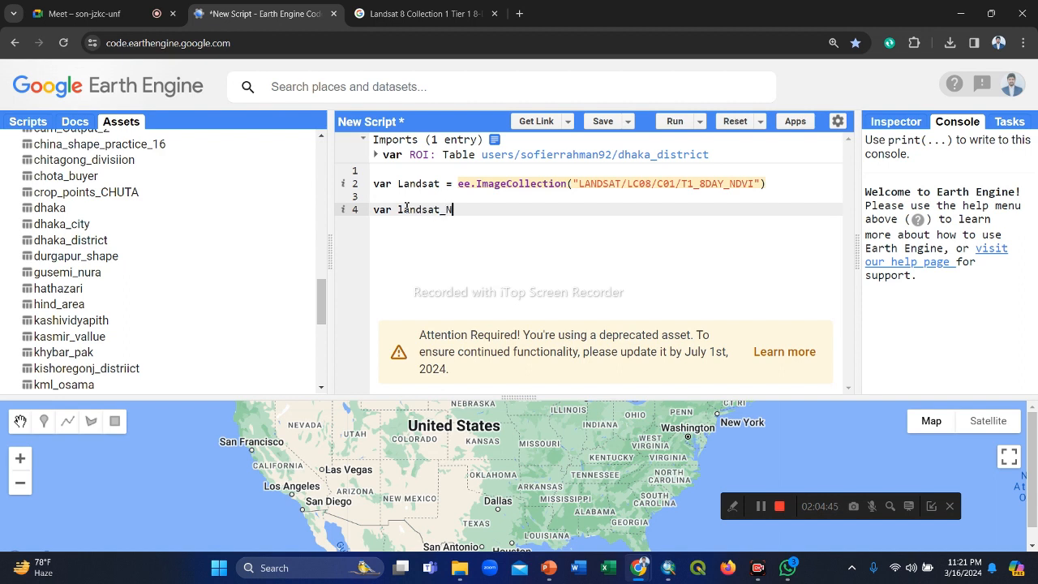
type("DVI")
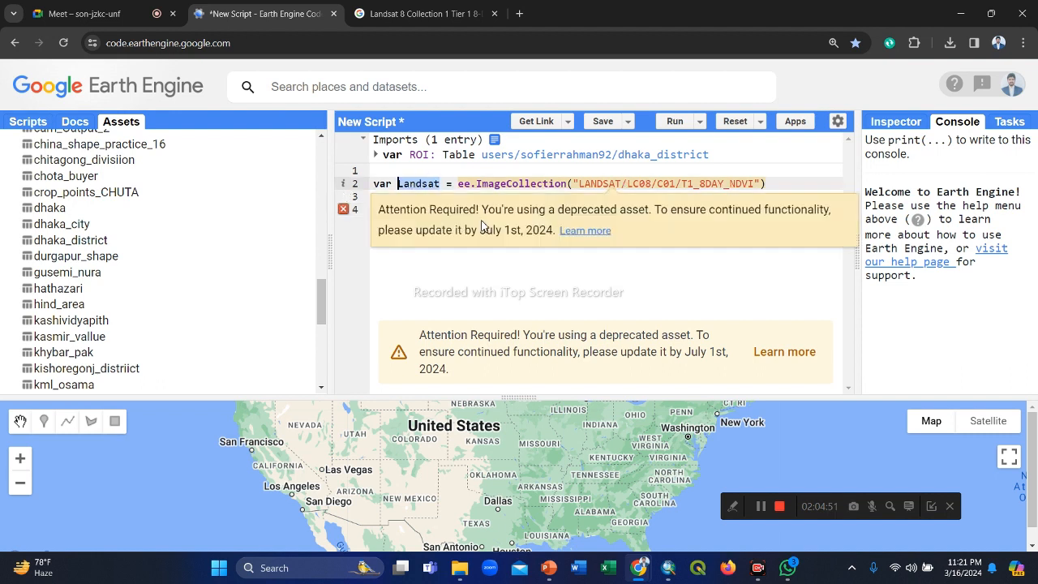
Write var landsat_NDVI = Landsat.select() and go to the dataset page for band names
type("var landsat_NDVI =")
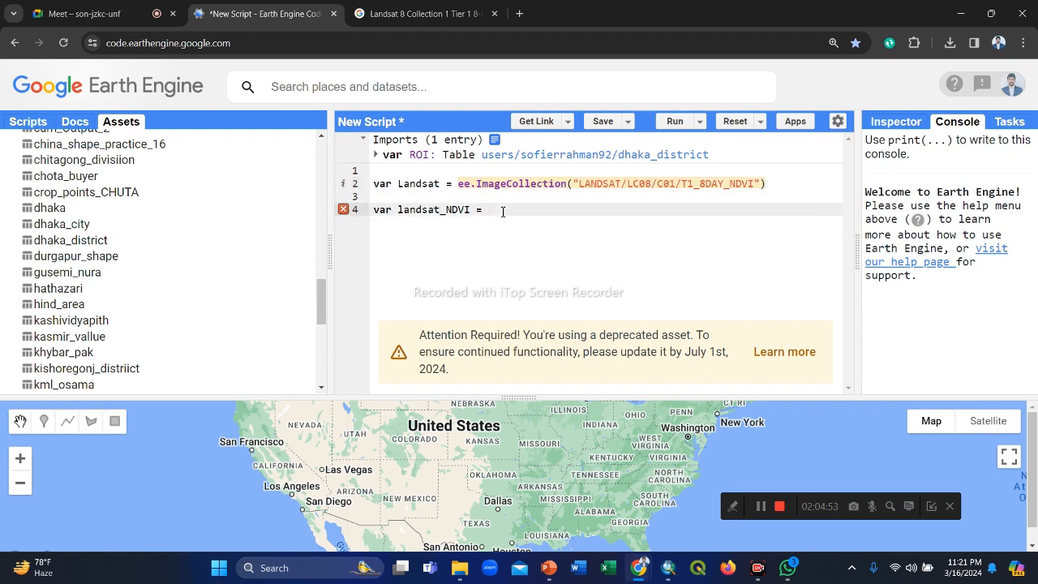
type("Landsat")
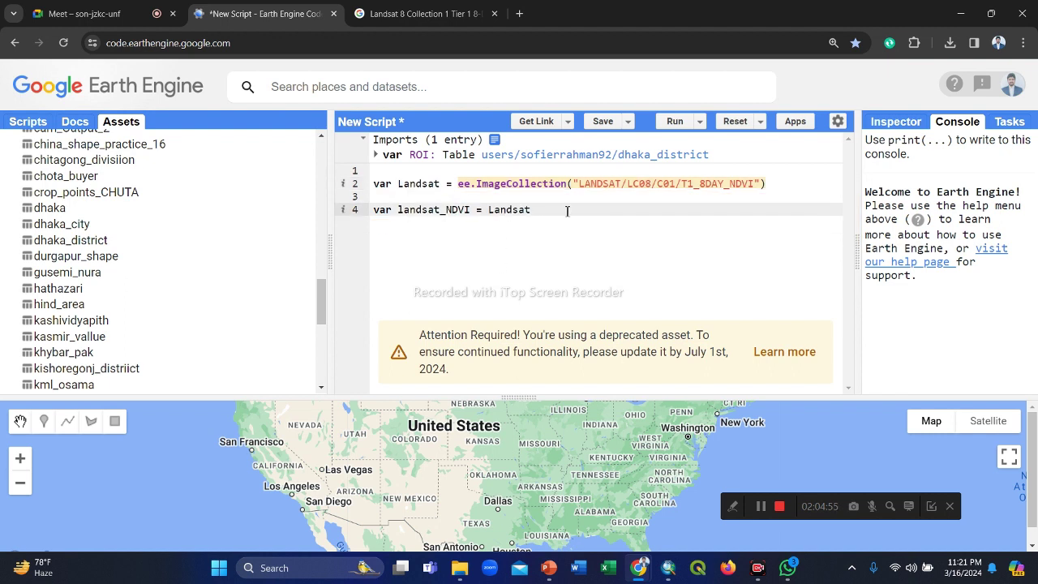
type(".sel")
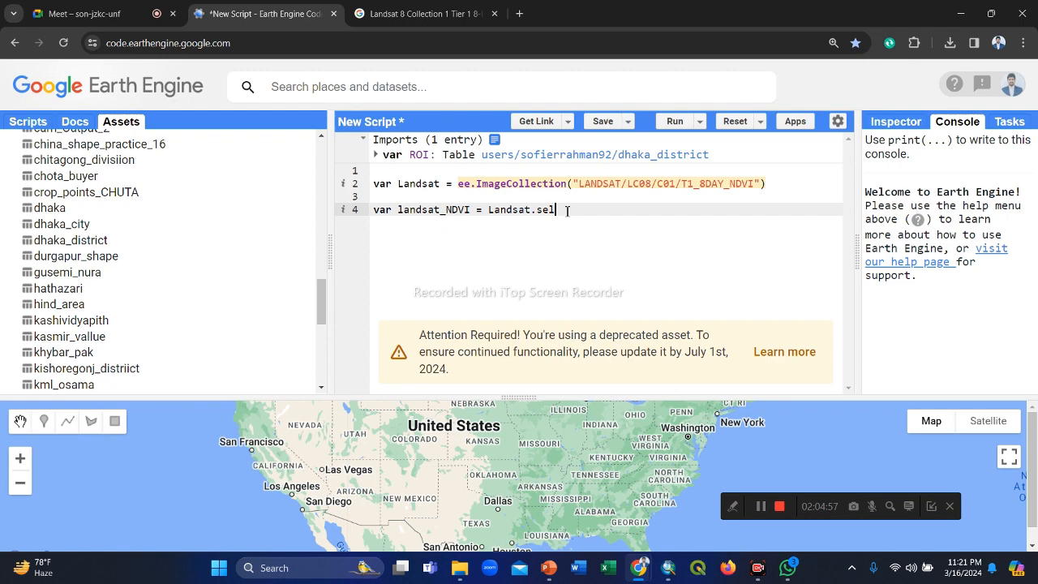
type("ect()")
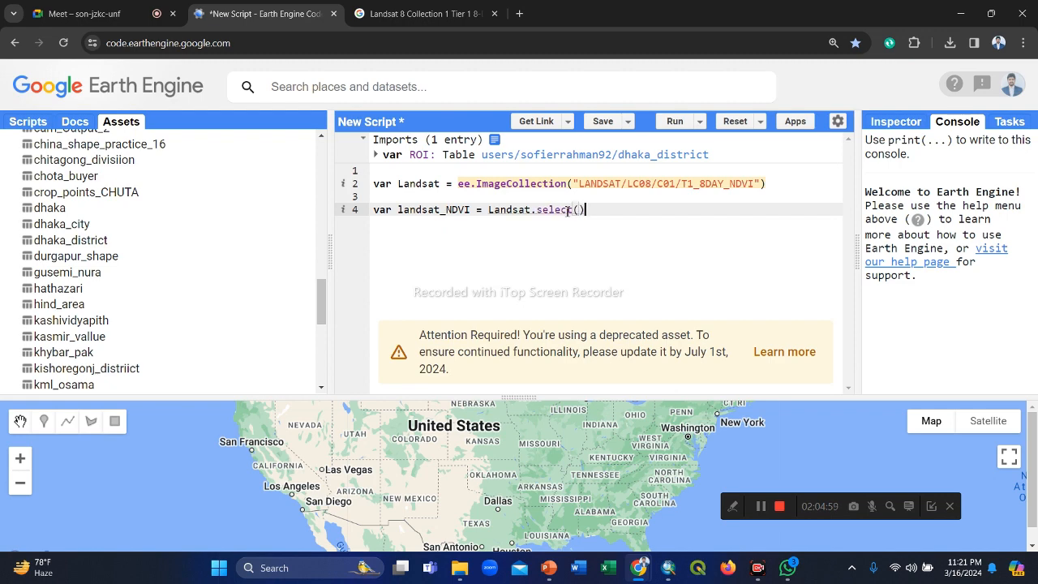
left_click(422, 13)
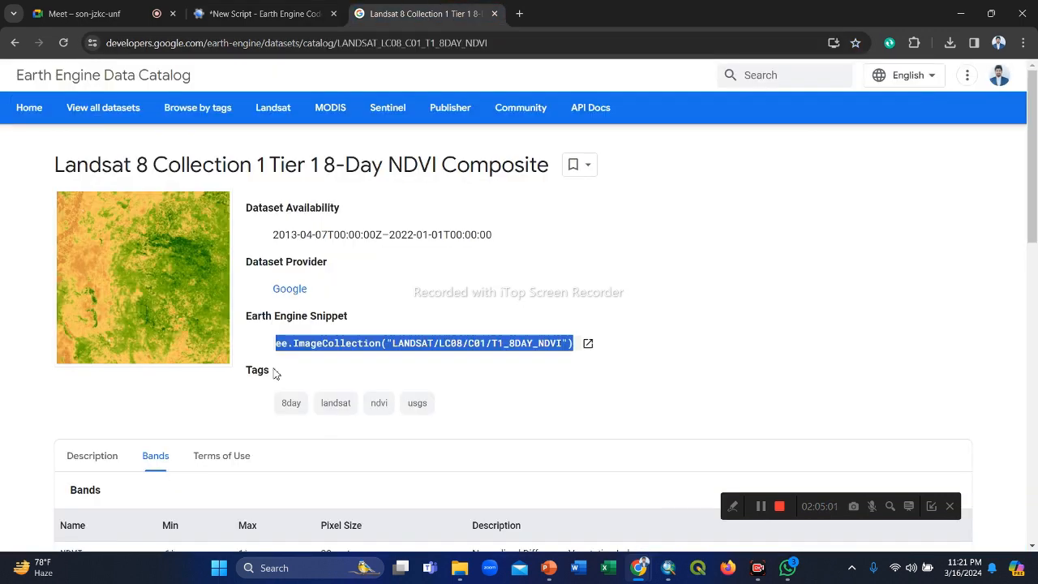
Find the NDVI band name in the catalog's Bands table and return to the script
scroll("down", 3)
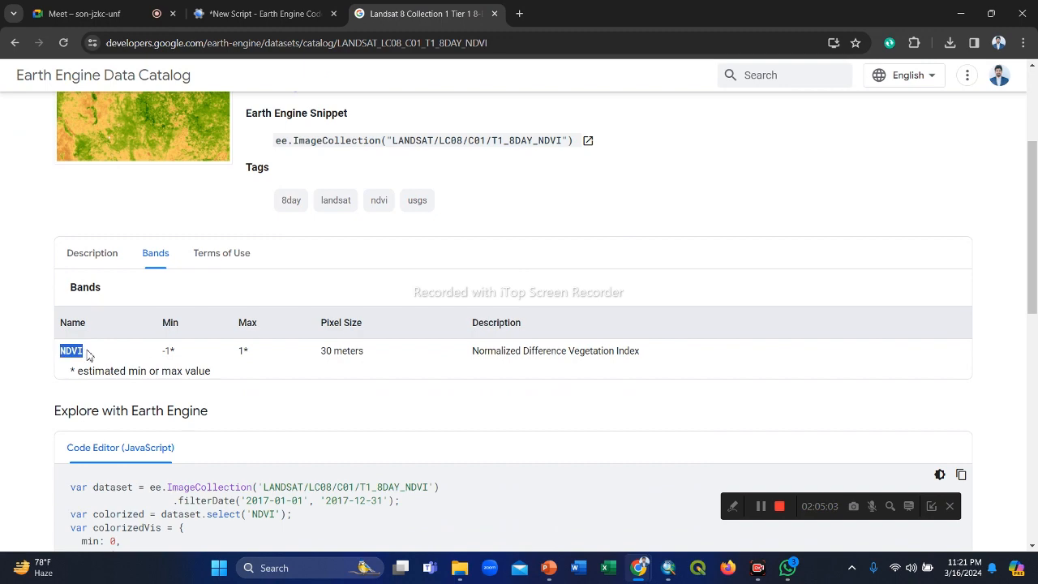
left_click(260, 13)
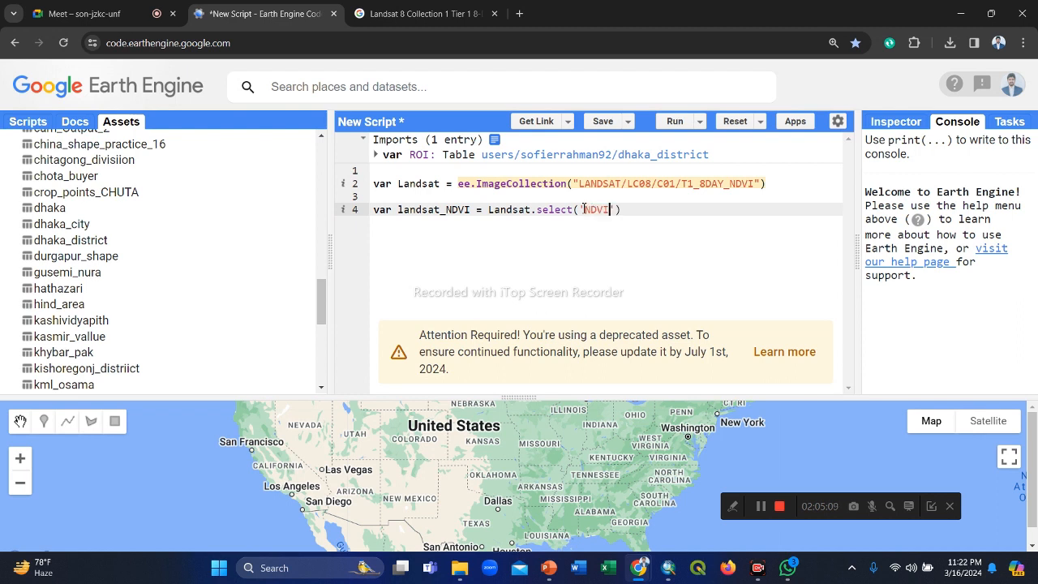
Add print(landsat_NDVI.size()) and run the script, giving 403 images in the Console
key("Return")
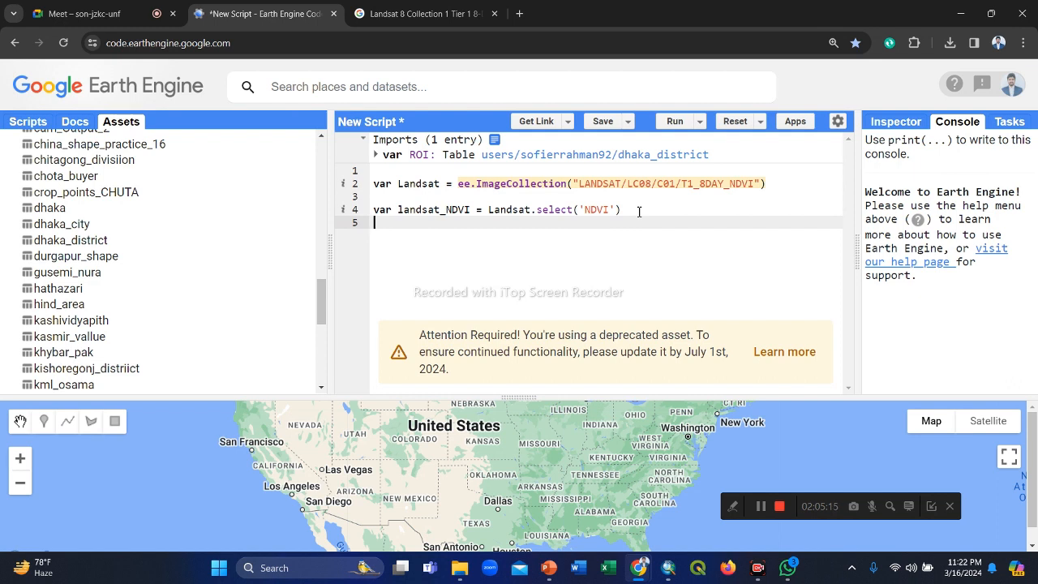
type("print")
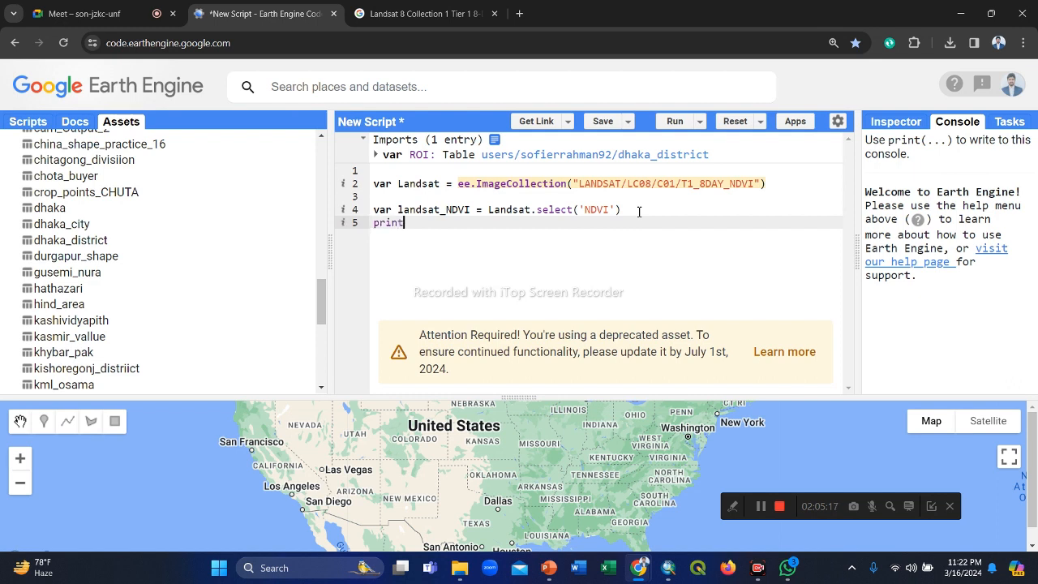
type("()")
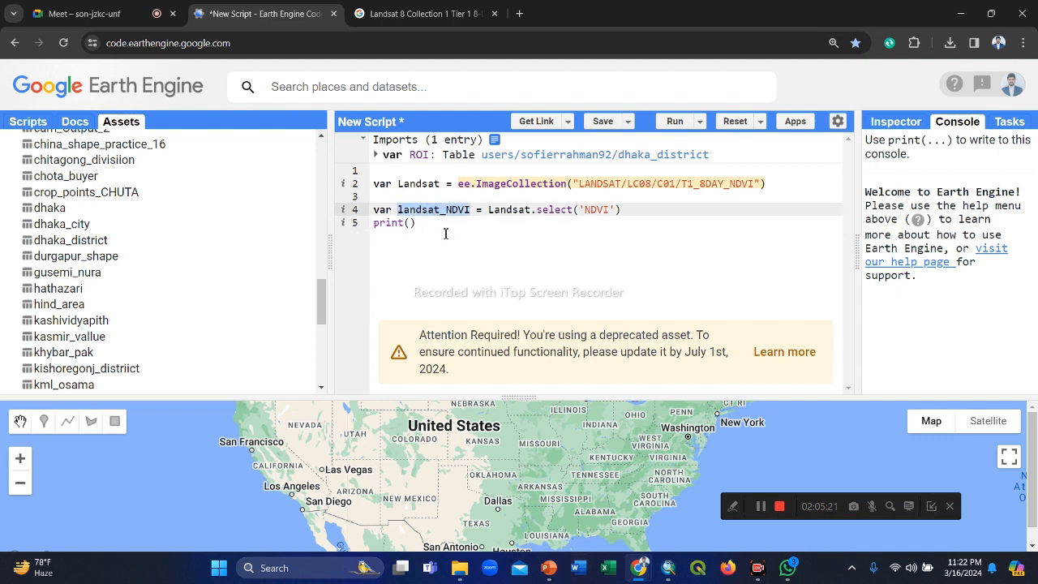
left_click(409, 222)
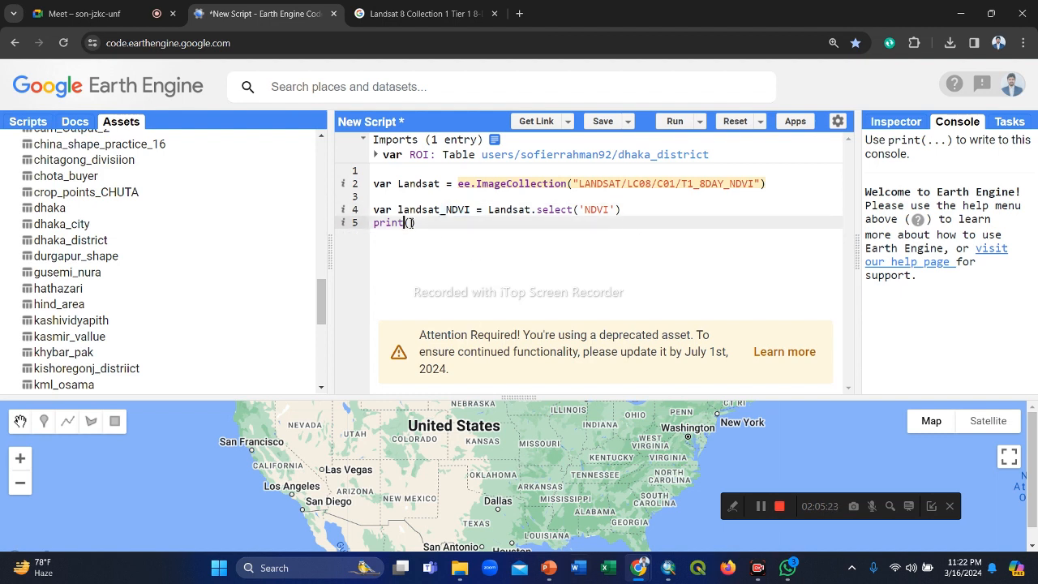
type("landsat_NDVI")
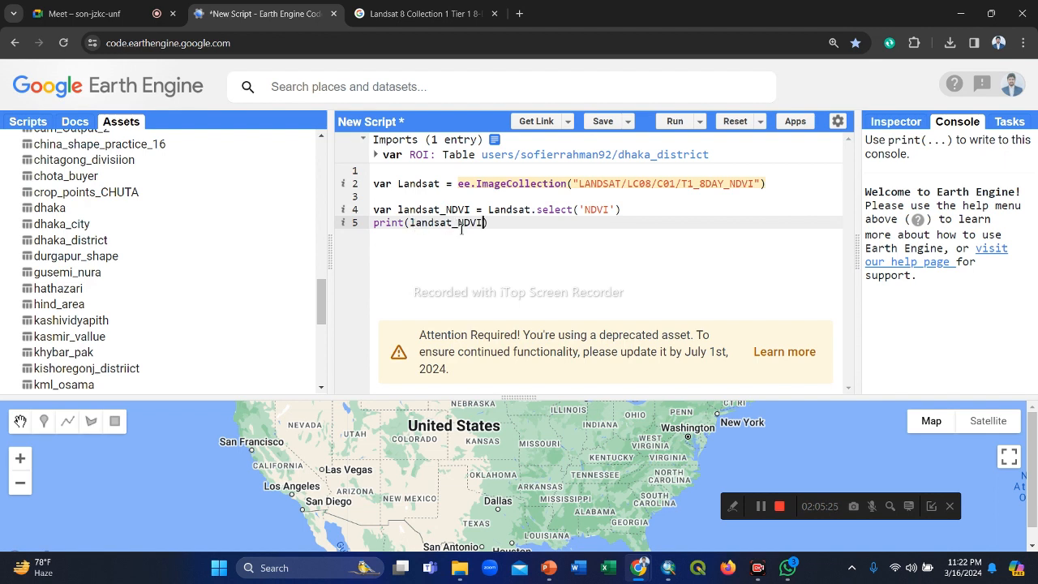
type(".size()")
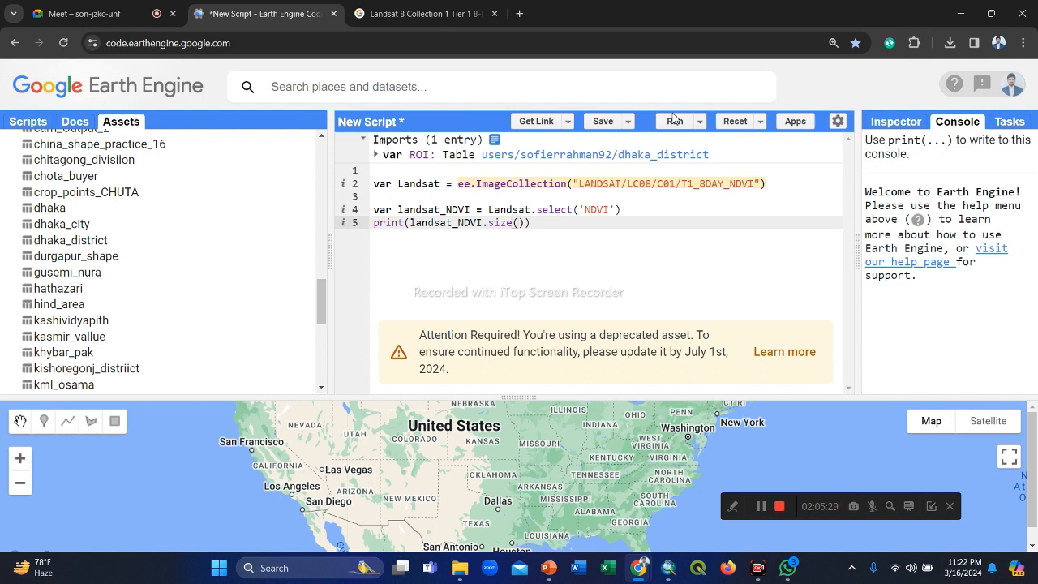
left_click(675, 120)
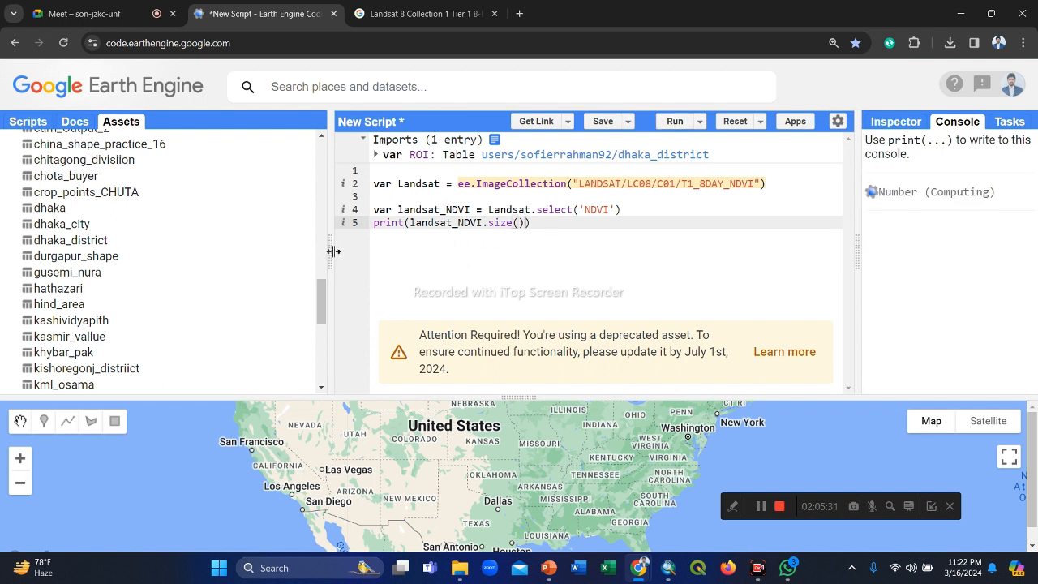
left_click(673, 120)
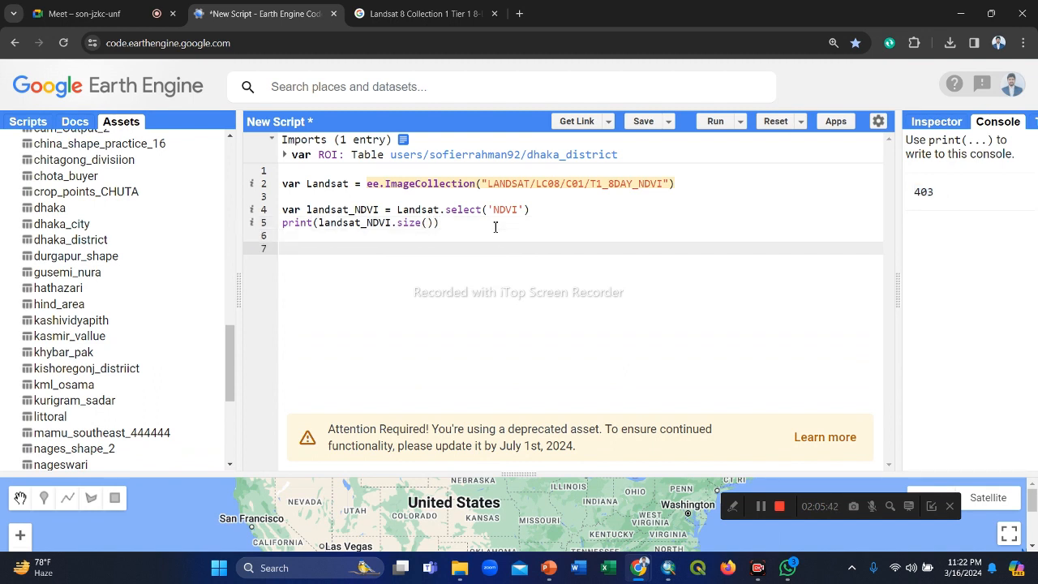
Write var filter_NDVI on a new line below the print statement
type("var")
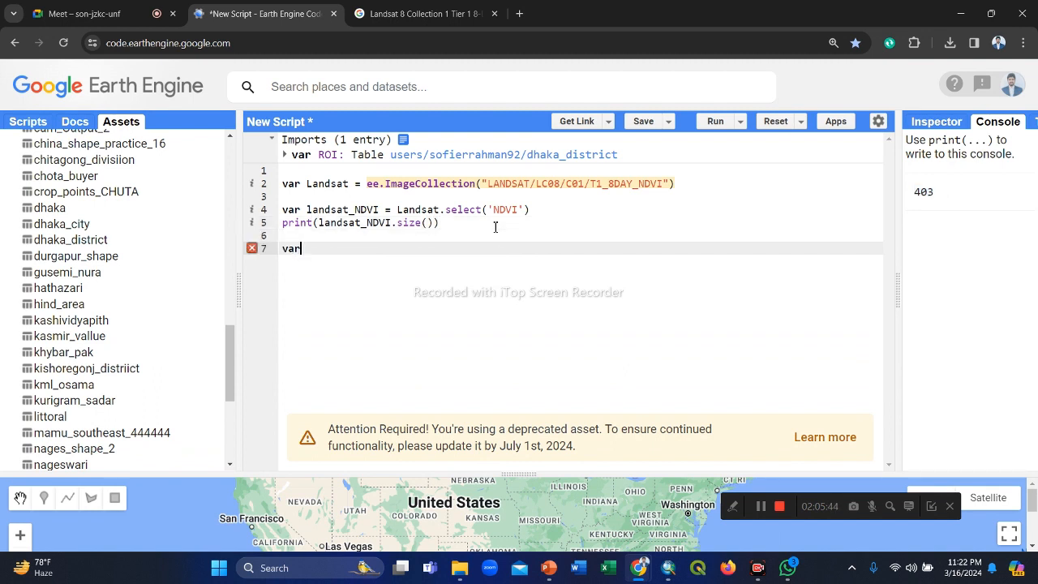
type("fil")
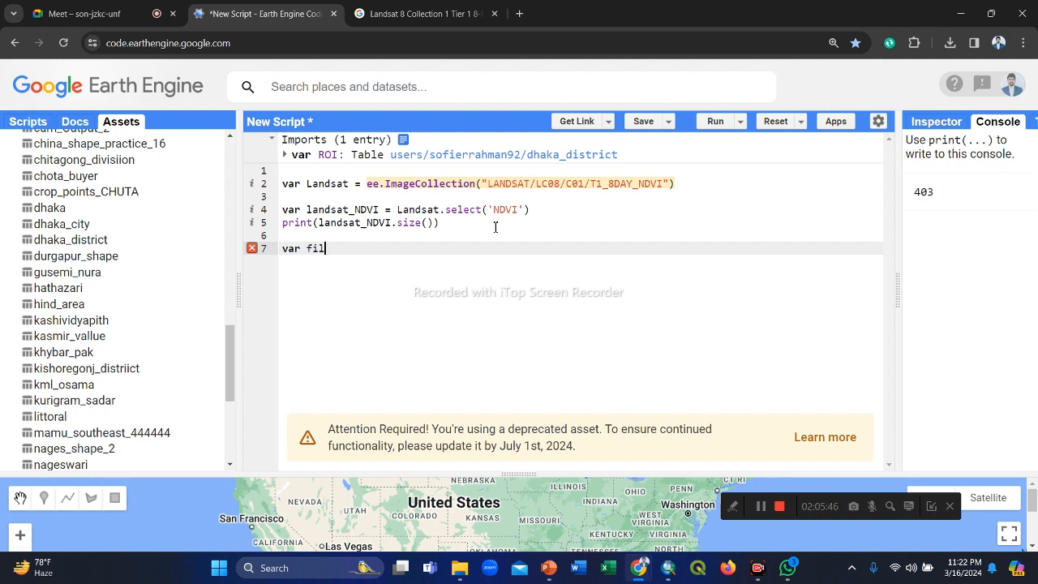
type("ter")
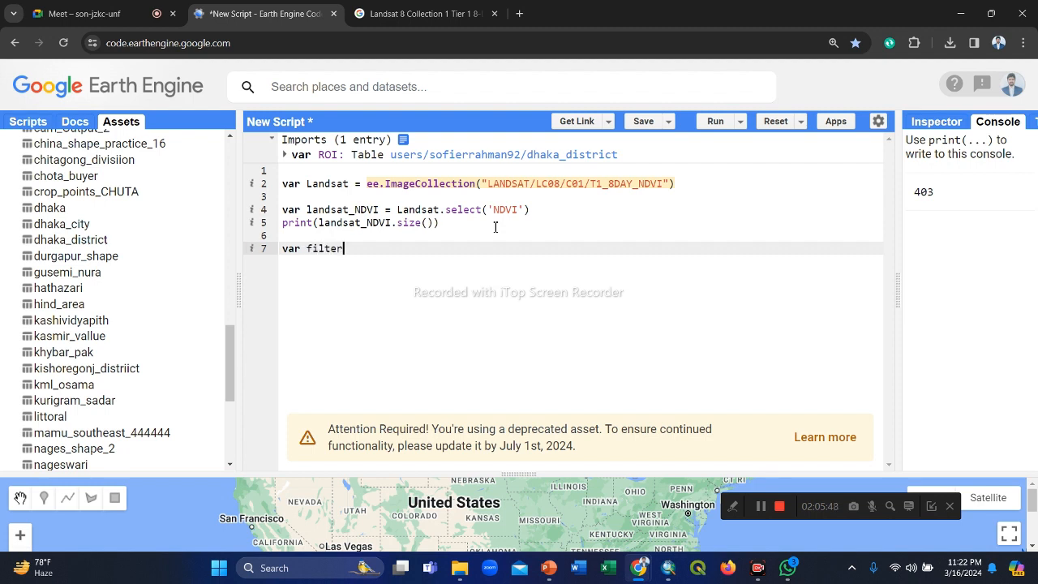
type("_")
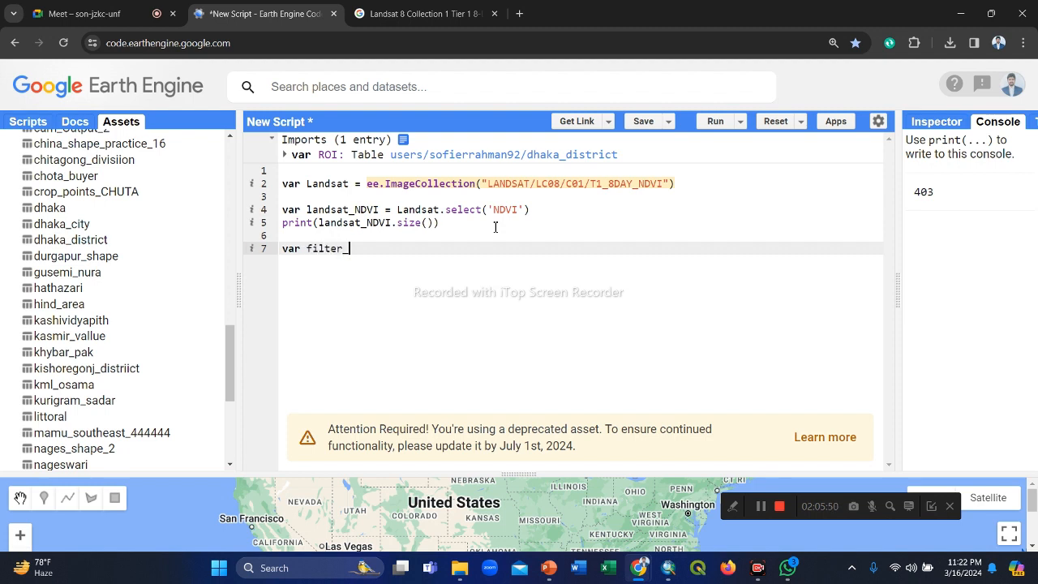
type("NDVI")
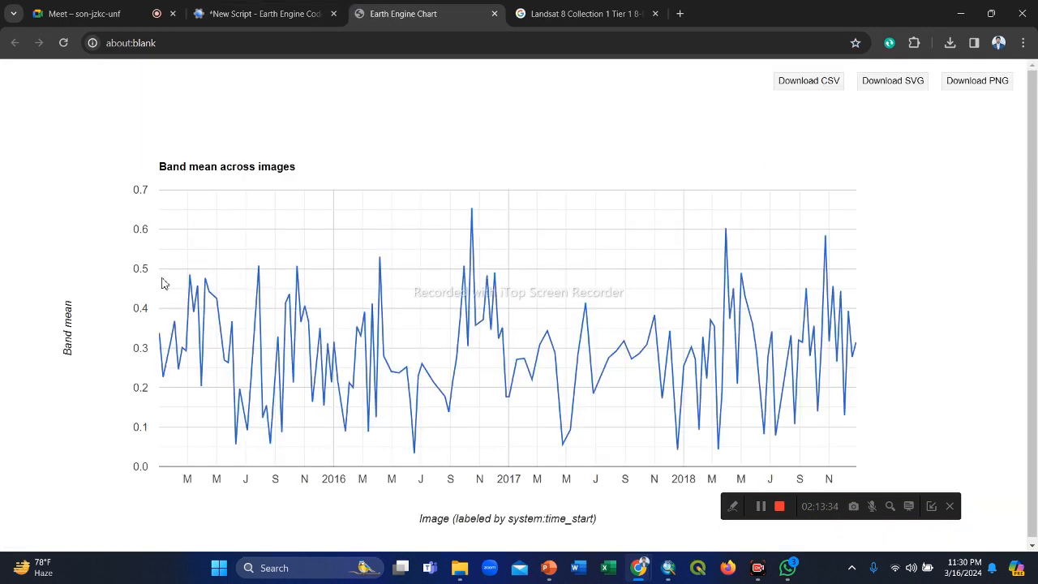
mouse_move(157, 334)
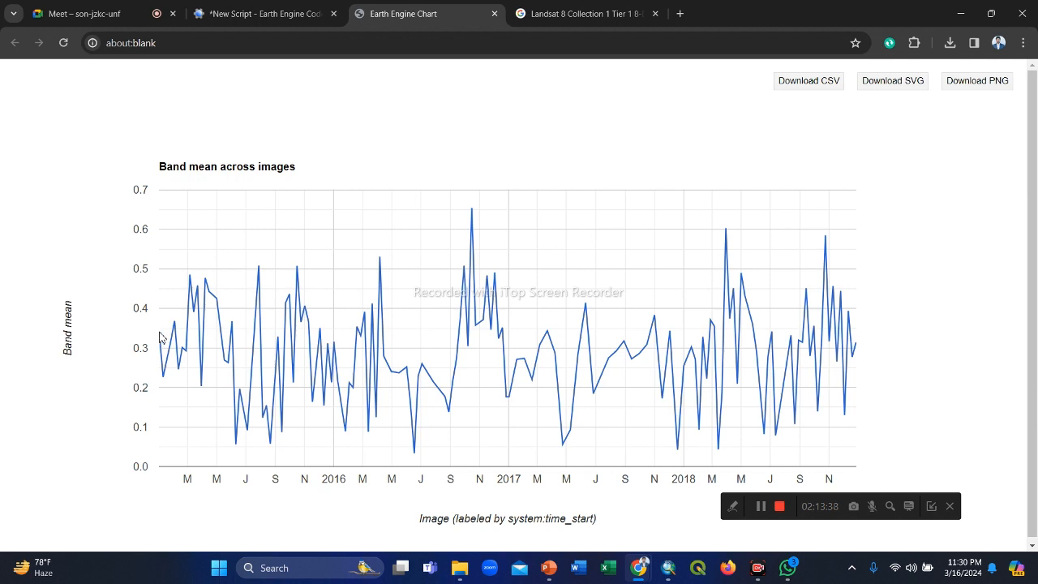
mouse_move(367, 285)
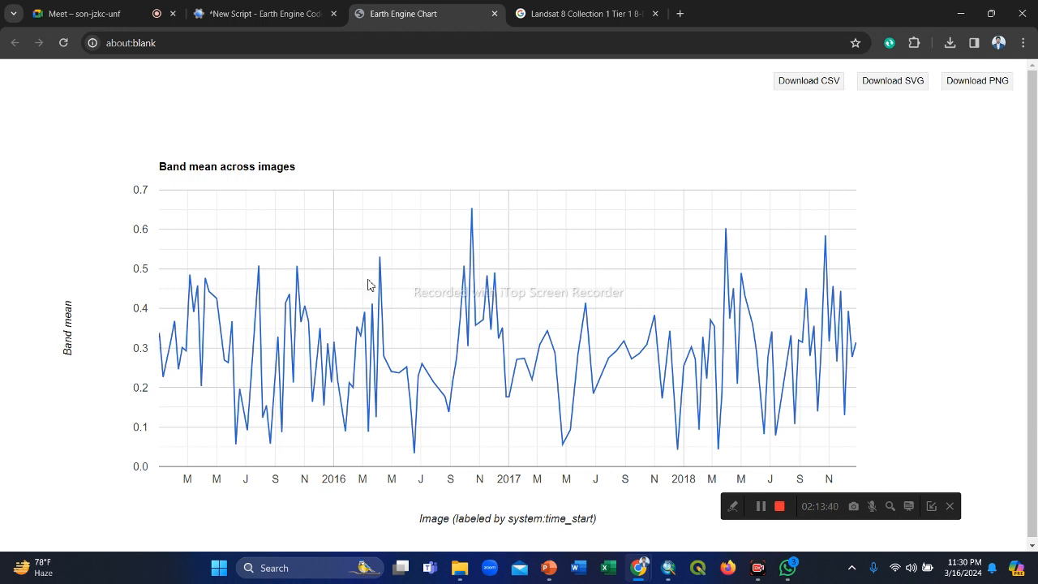
mouse_move(188, 477)
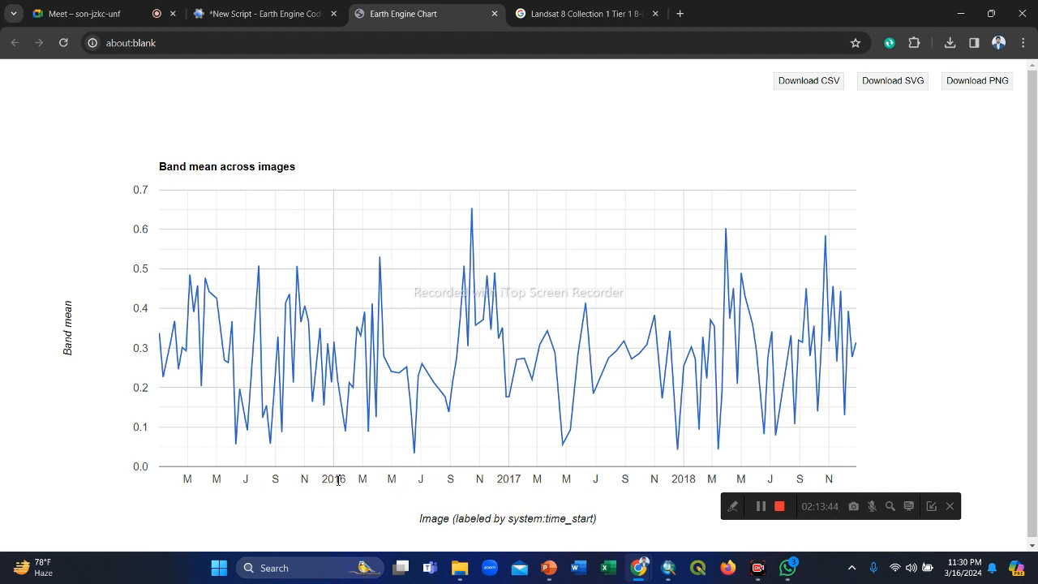
double_click(227, 166)
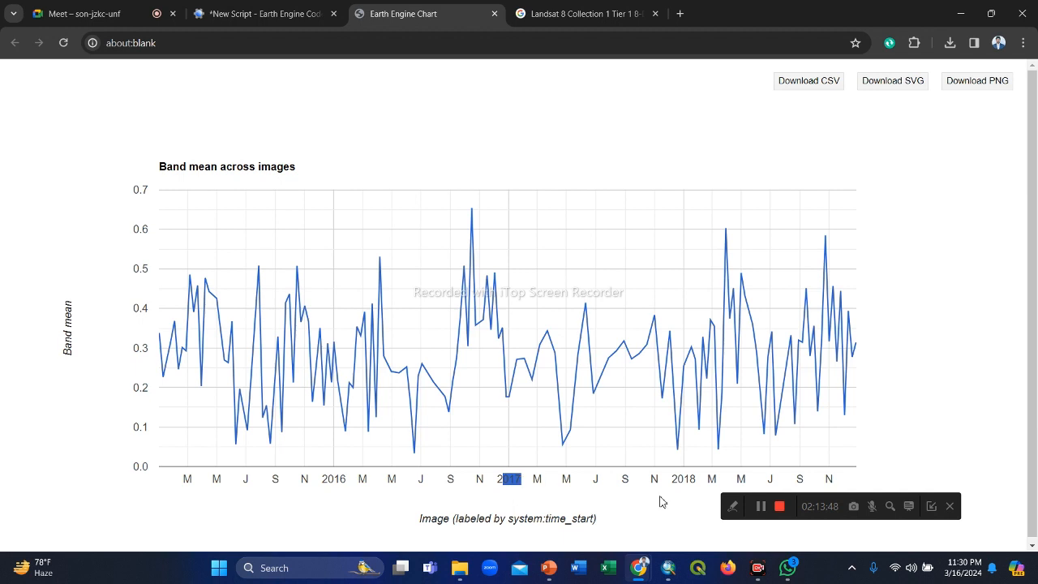
mouse_move(467, 217)
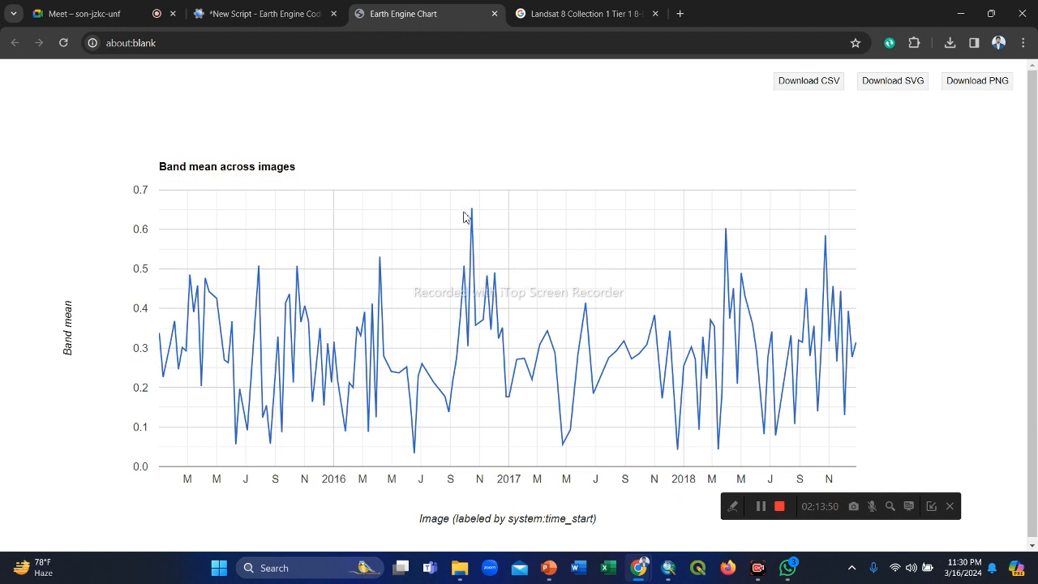
mouse_move(473, 209)
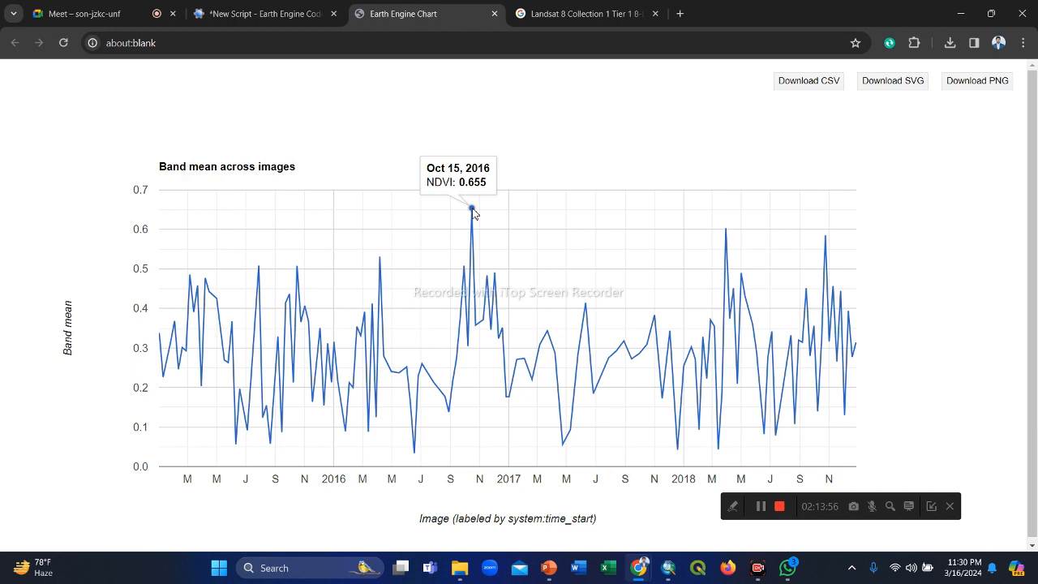
mouse_move(725, 229)
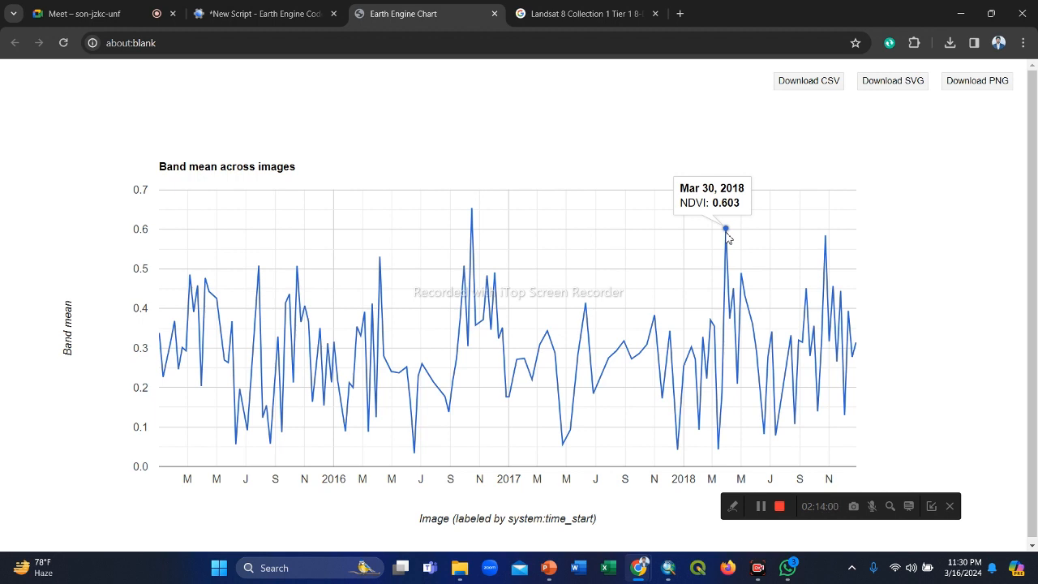
mouse_move(571, 376)
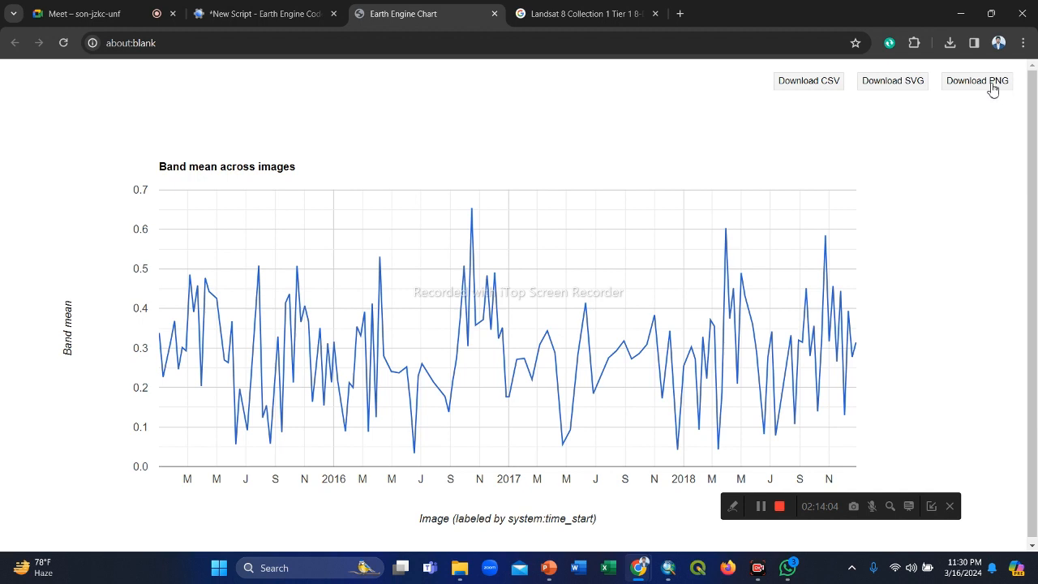
mouse_move(428, 436)
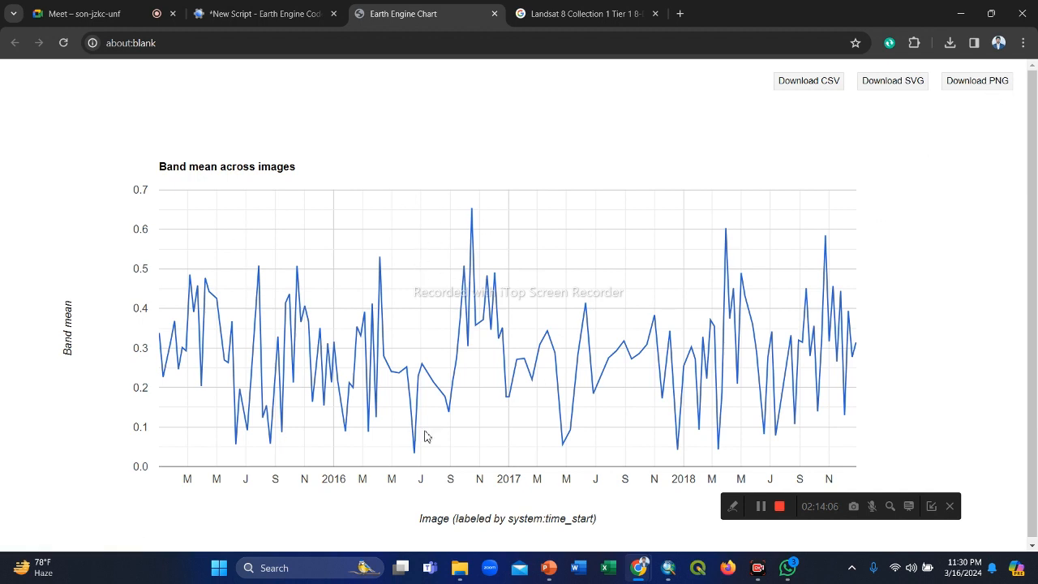
mouse_move(977, 81)
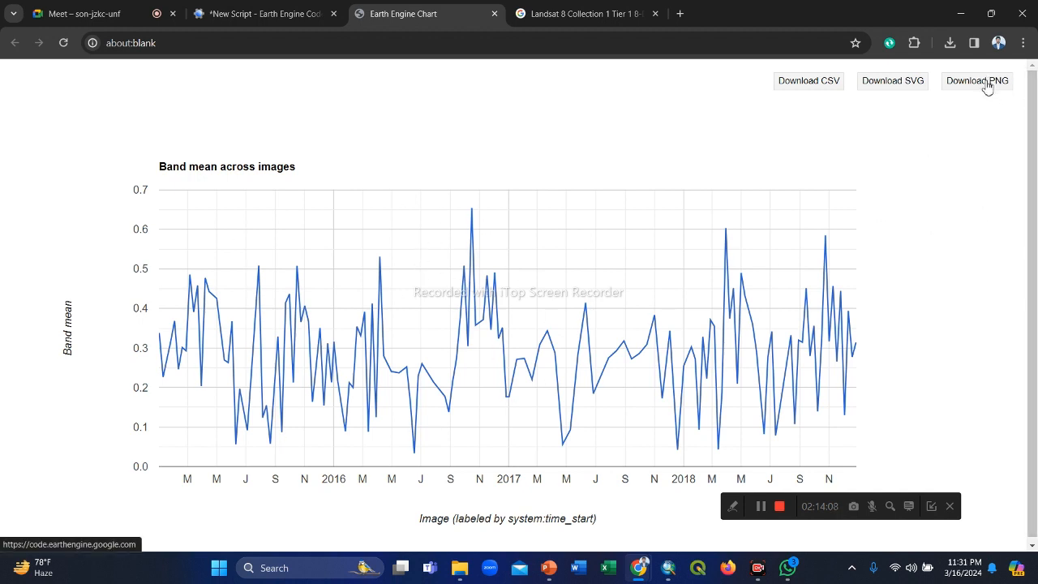
Download the NDVI chart data as CSV and show the browser's recent downloads
left_click(976, 81)
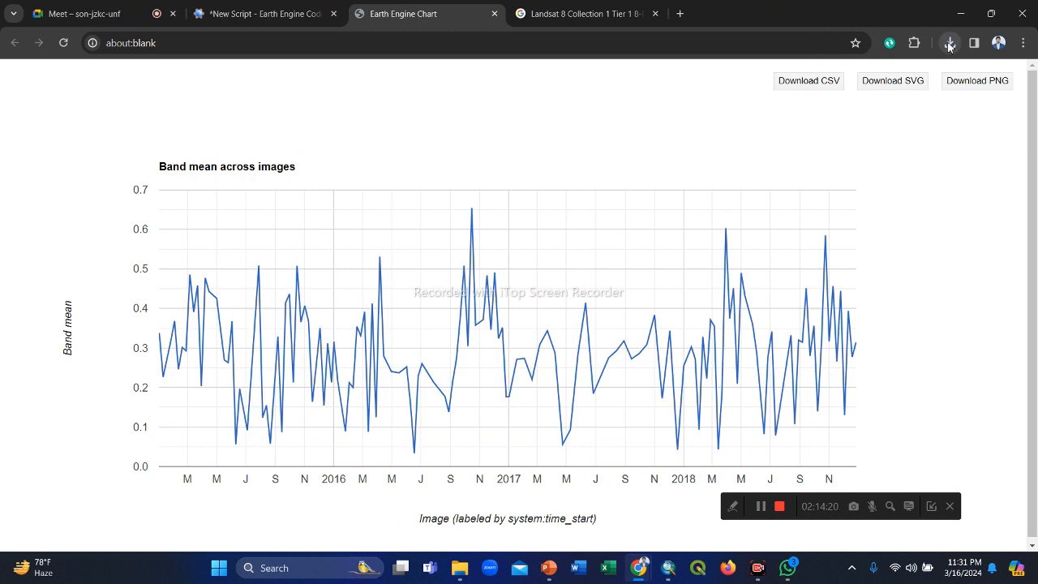
left_click(949, 42)
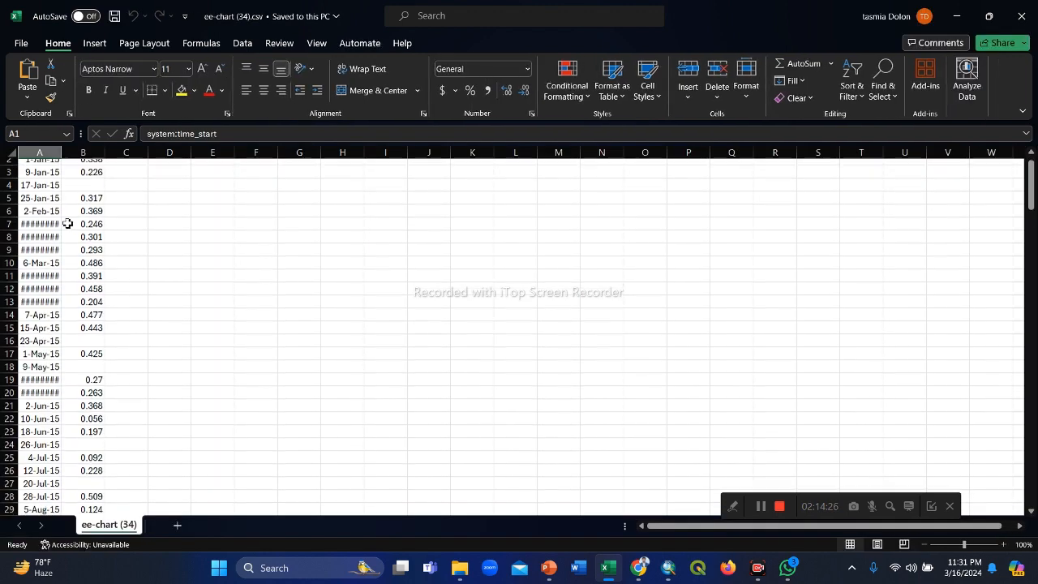
scroll("down", 3)
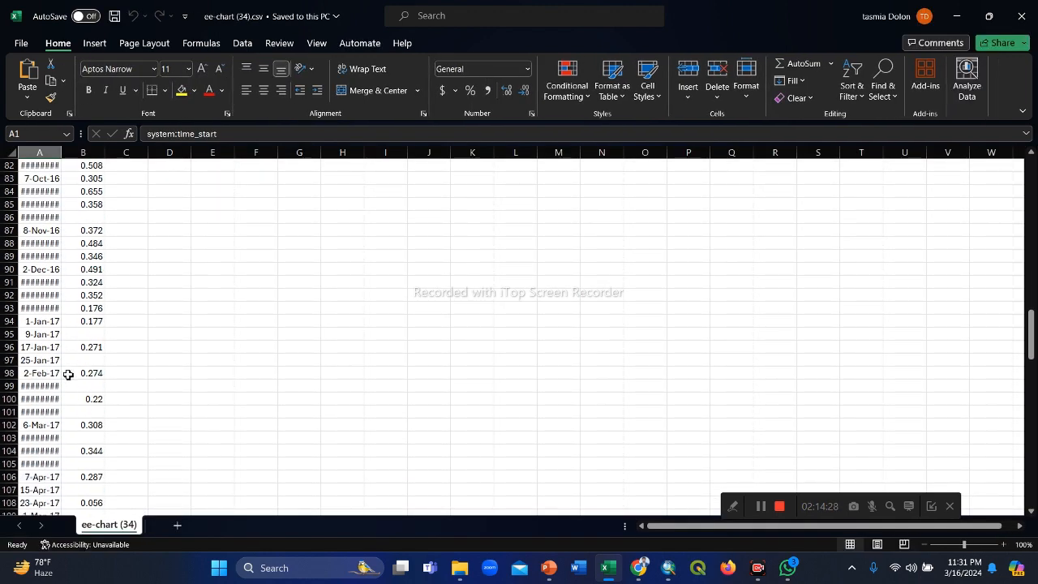
scroll("up", 3)
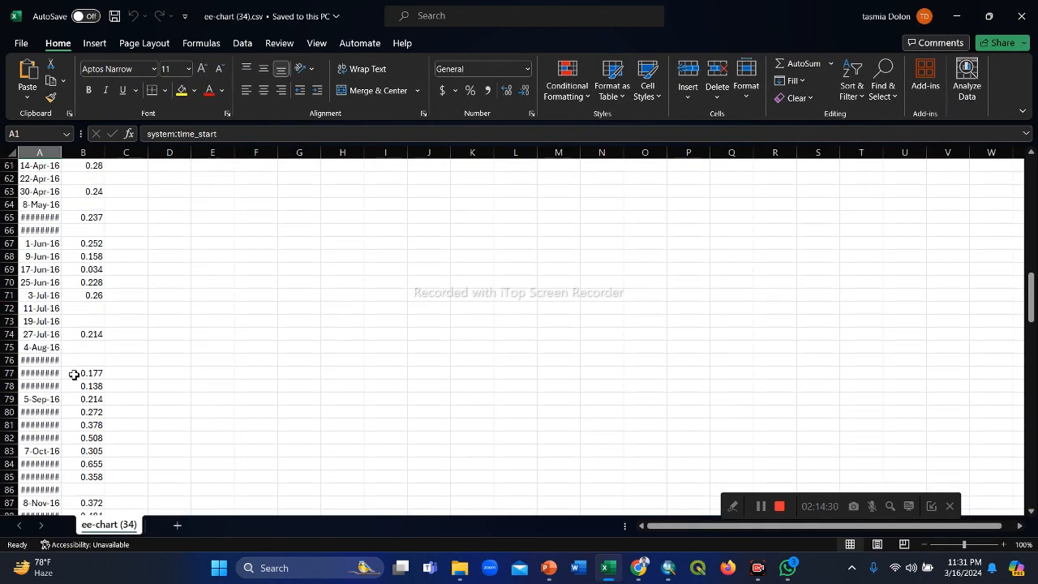
scroll("up", 3)
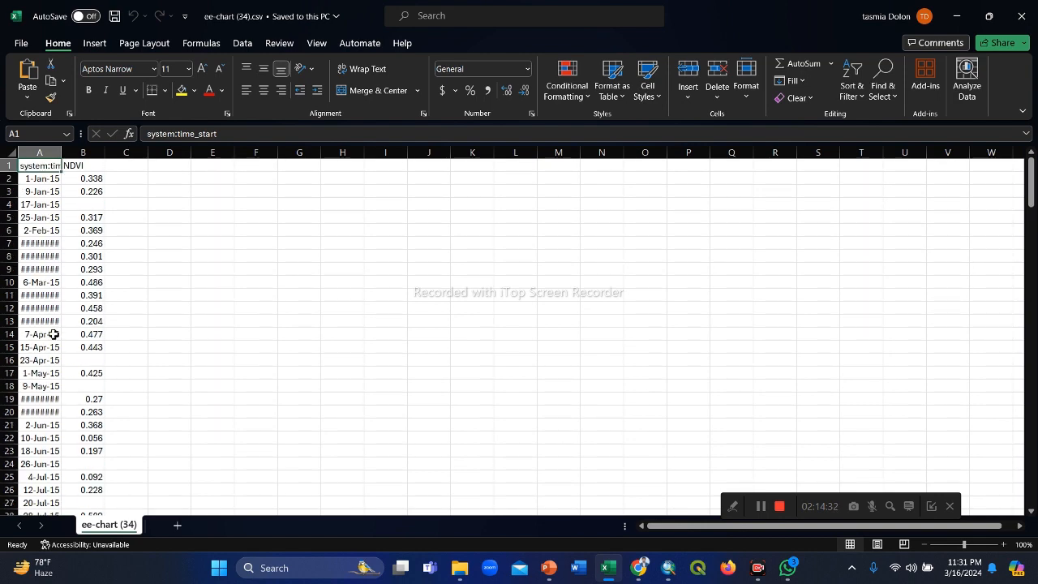
scroll("down", 3)
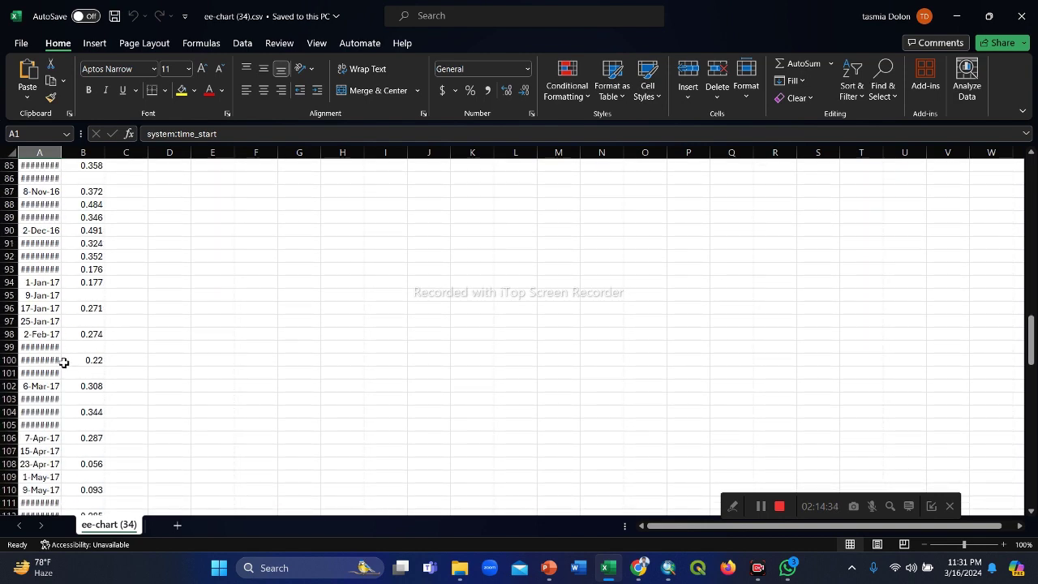
scroll("down", 3)
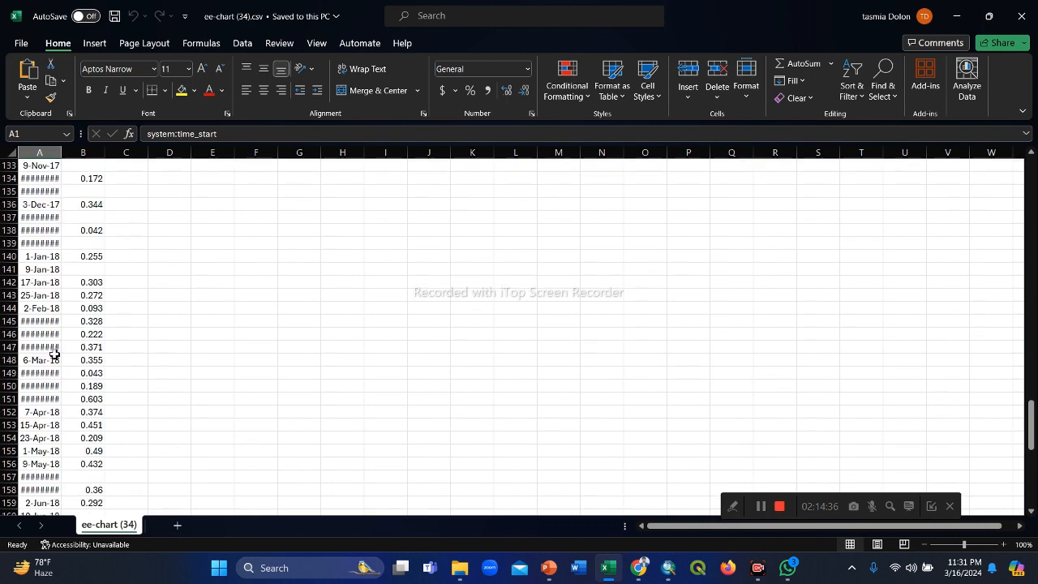
scroll("down", 3)
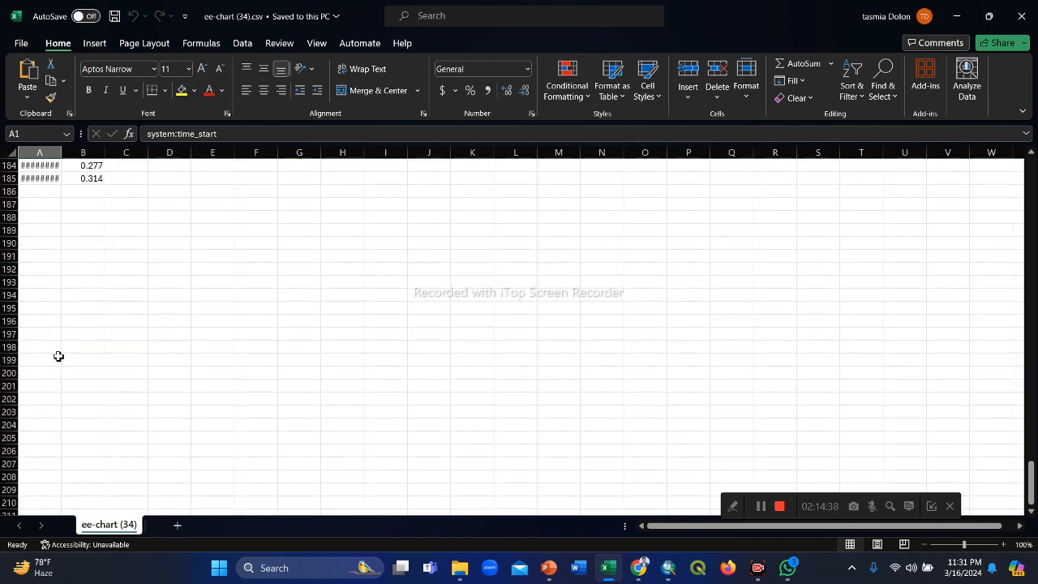
scroll("up", 3)
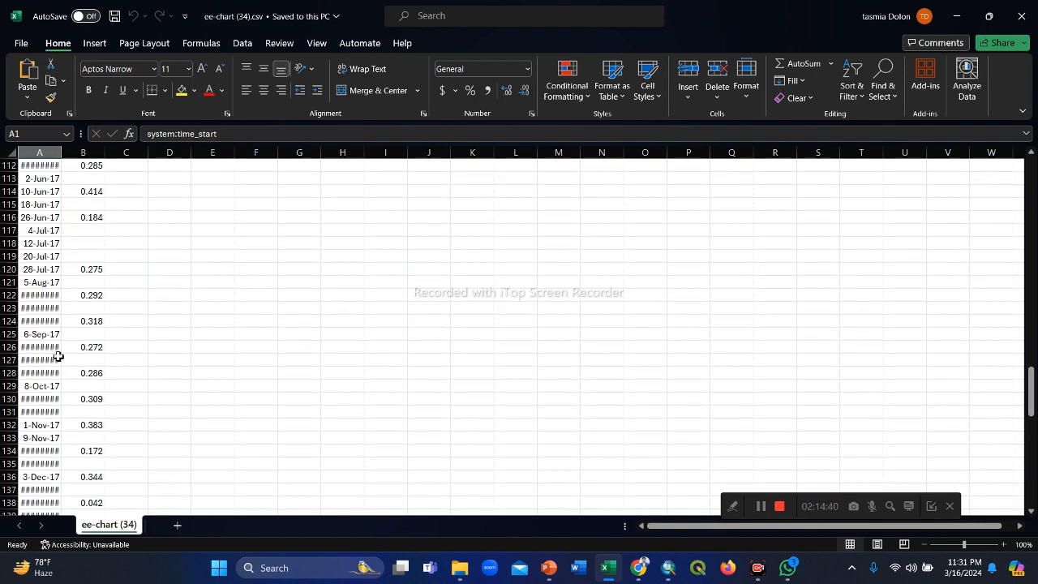
scroll("up", 3)
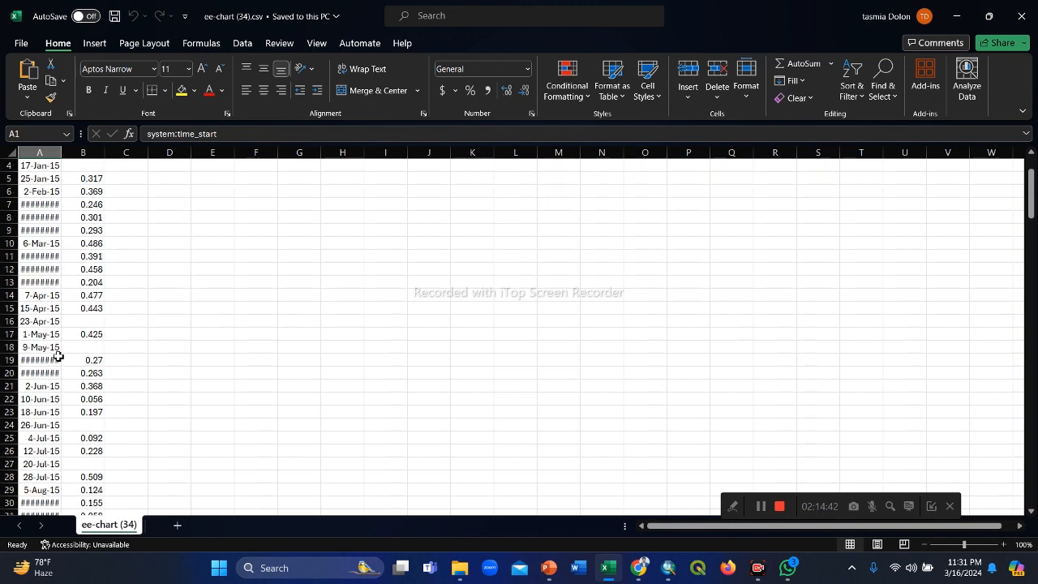
scroll("up", 3)
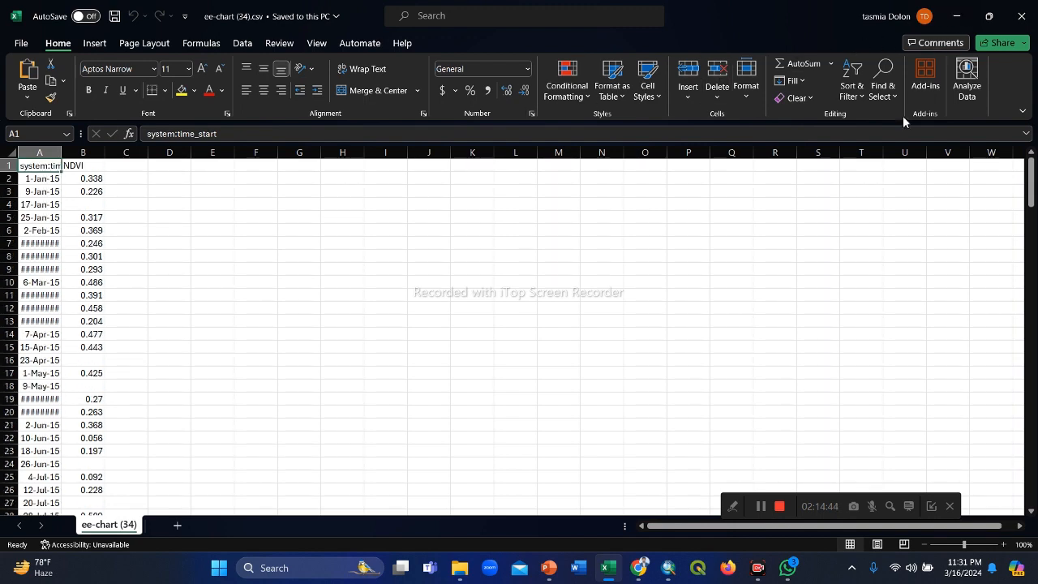